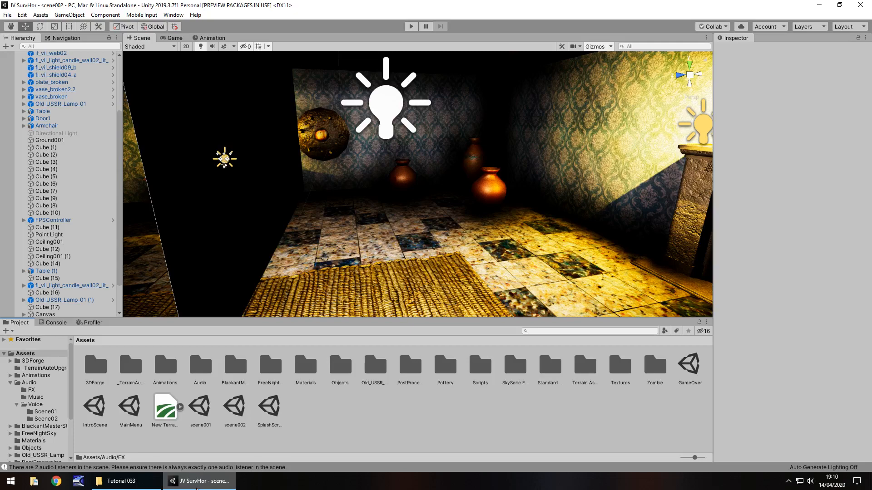
{"action": "mouse_move", "coordinate": [526, 208]}
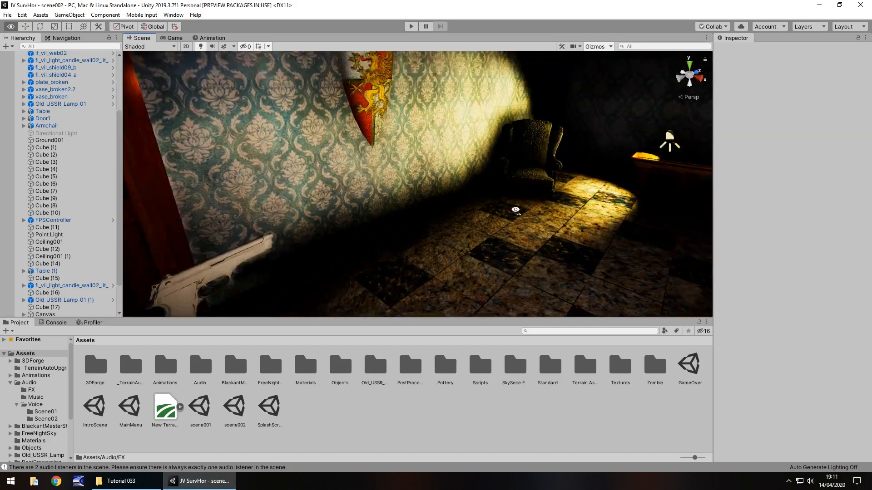
Look around the room and briefly run the scene to test it
{"action": "left_click_drag", "start_coordinate": [517, 211], "coordinate": [414, 214]}
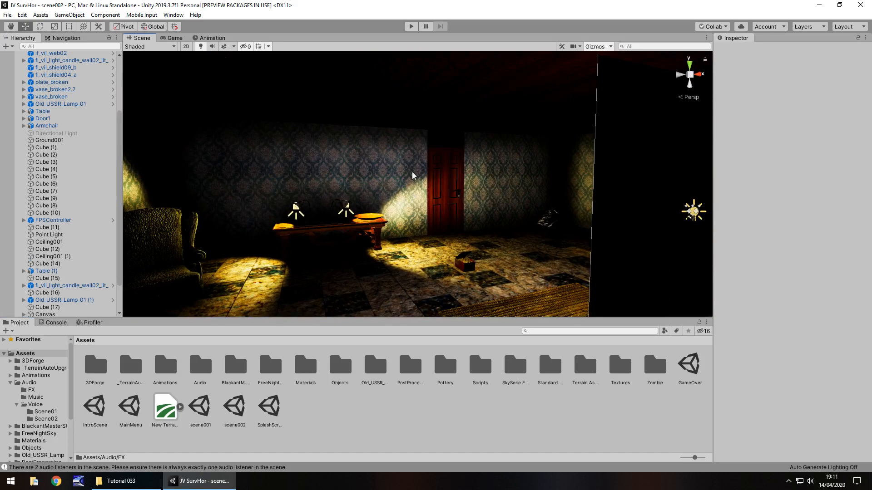
{"action": "mouse_move", "coordinate": [394, 233]}
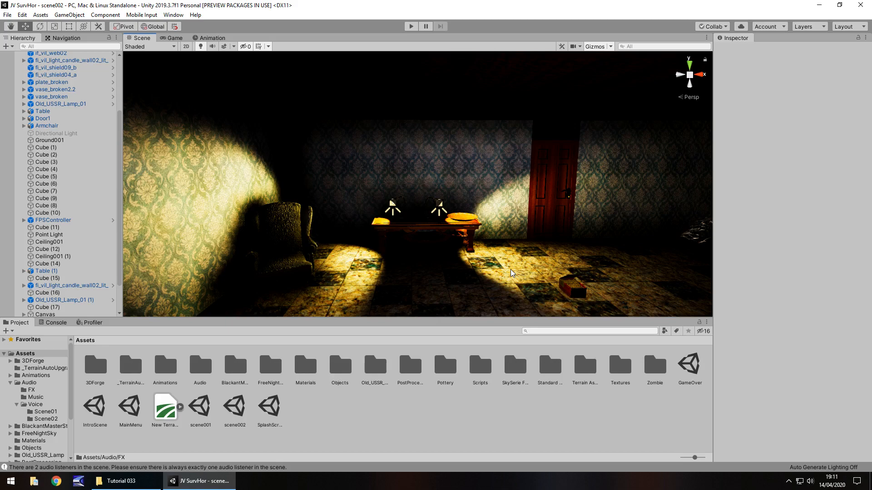
{"action": "mouse_move", "coordinate": [147, 124]}
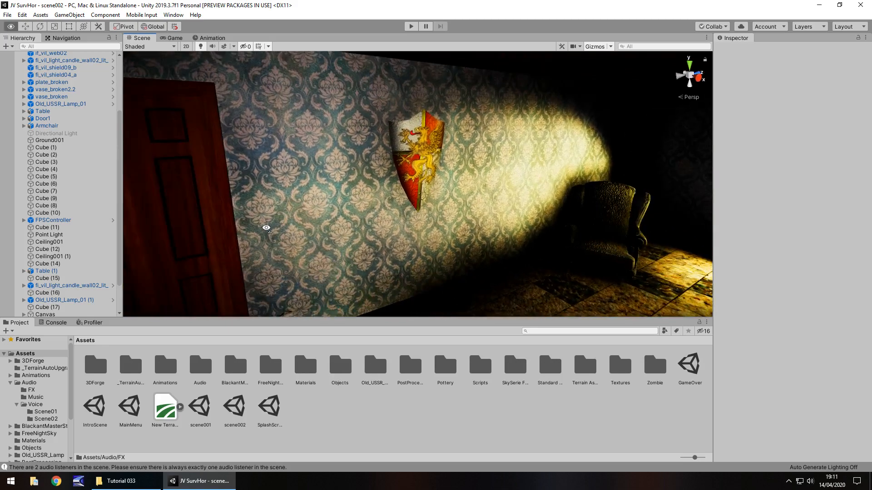
{"action": "left_click", "coordinate": [411, 26]}
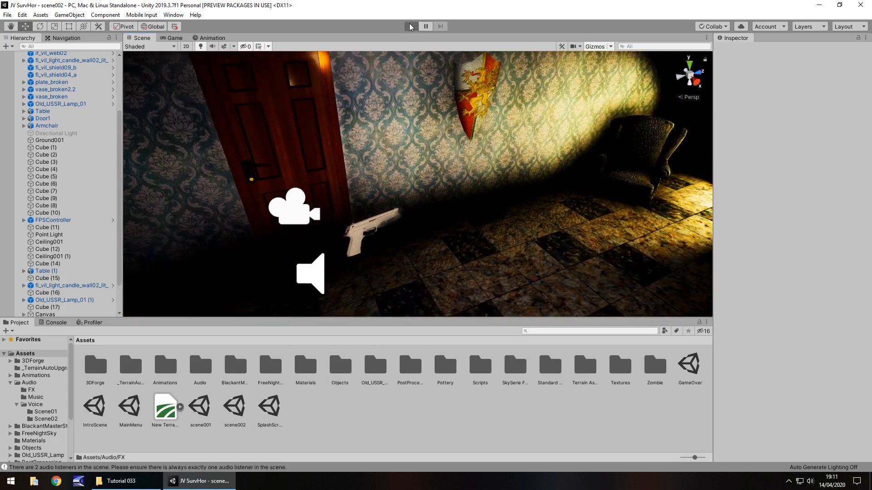
{"action": "left_click", "coordinate": [411, 26]}
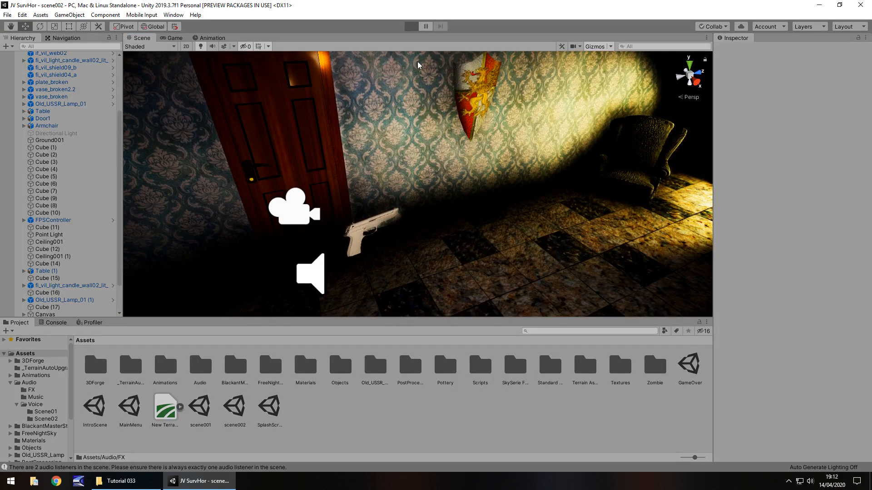
{"action": "left_click", "coordinate": [410, 26]}
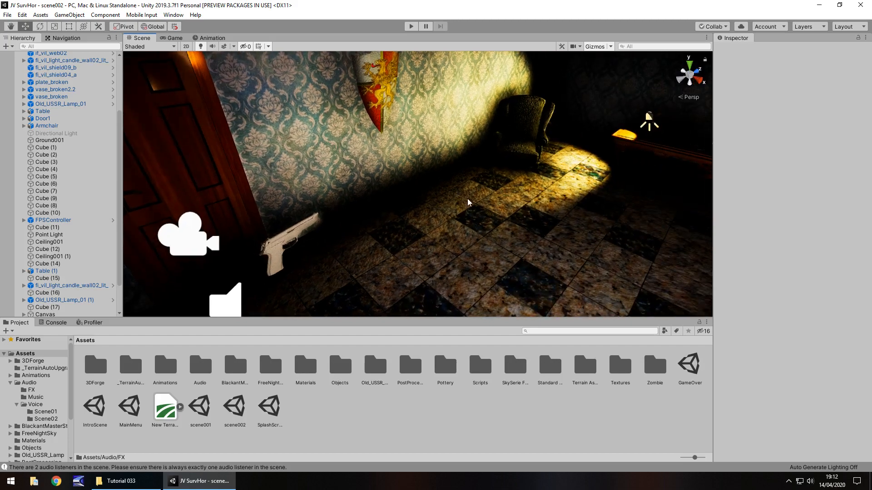
{"action": "left_click_drag", "start_coordinate": [469, 203], "coordinate": [551, 236]}
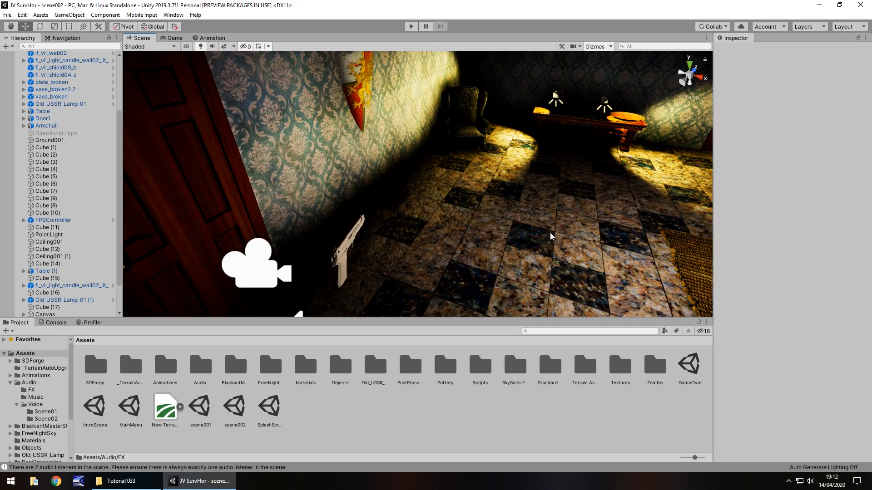
{"action": "mouse_move", "coordinate": [139, 245]}
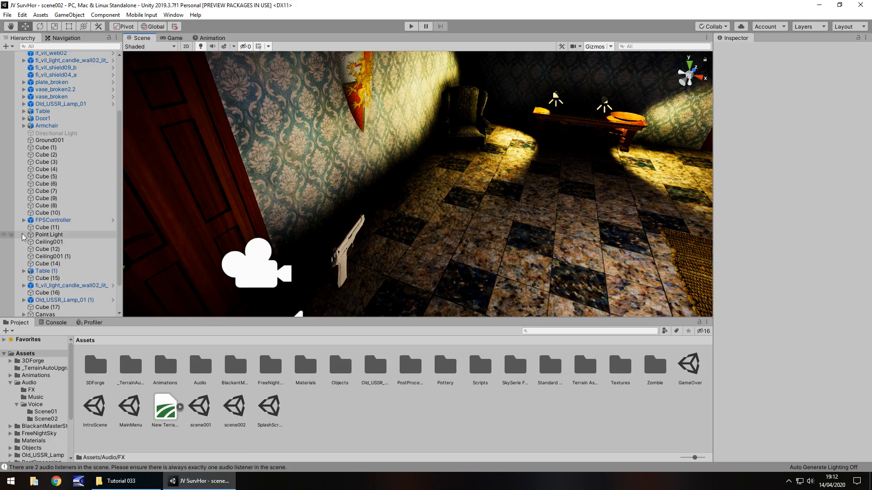
Expand FPSController and create a Camera under FirstPersonCharacter
{"action": "left_click", "coordinate": [52, 221]}
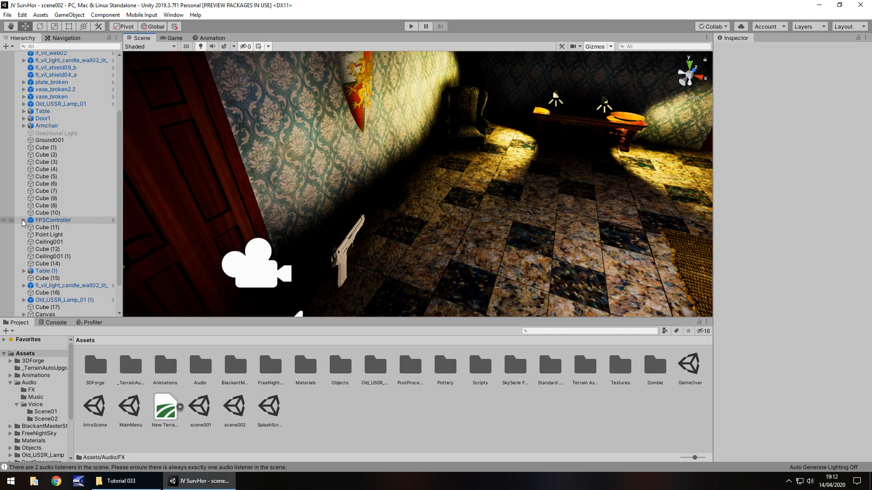
{"action": "left_click", "coordinate": [23, 221]}
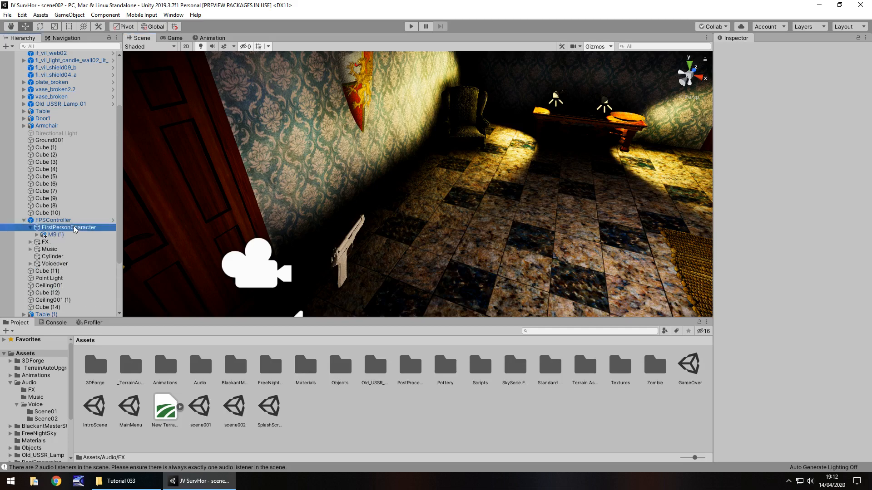
{"action": "left_click", "coordinate": [69, 228]}
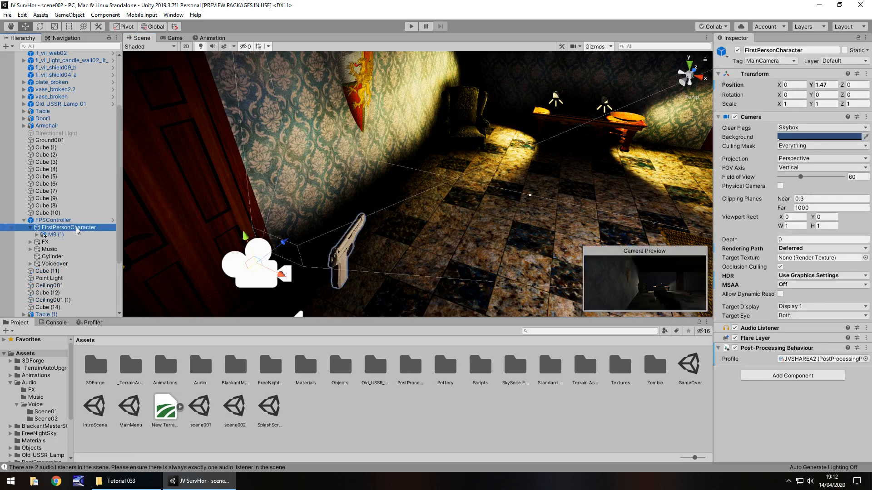
{"action": "right_click", "coordinate": [69, 228]}
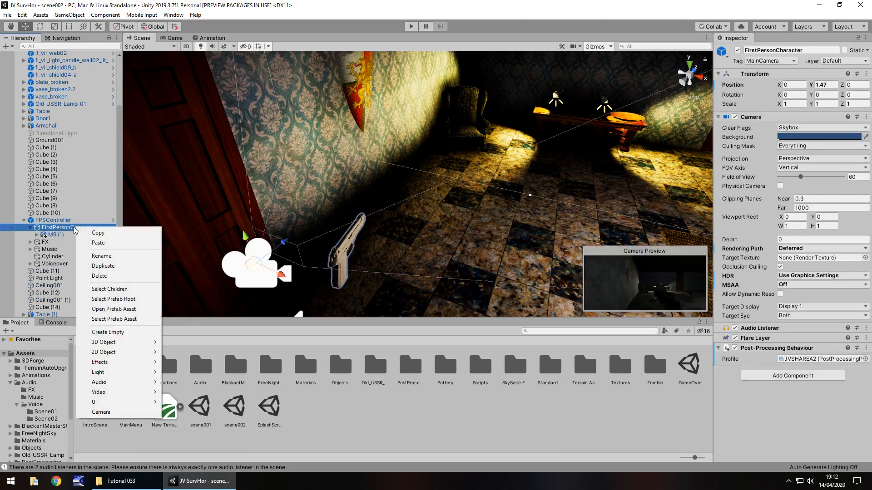
{"action": "mouse_move", "coordinate": [99, 411]}
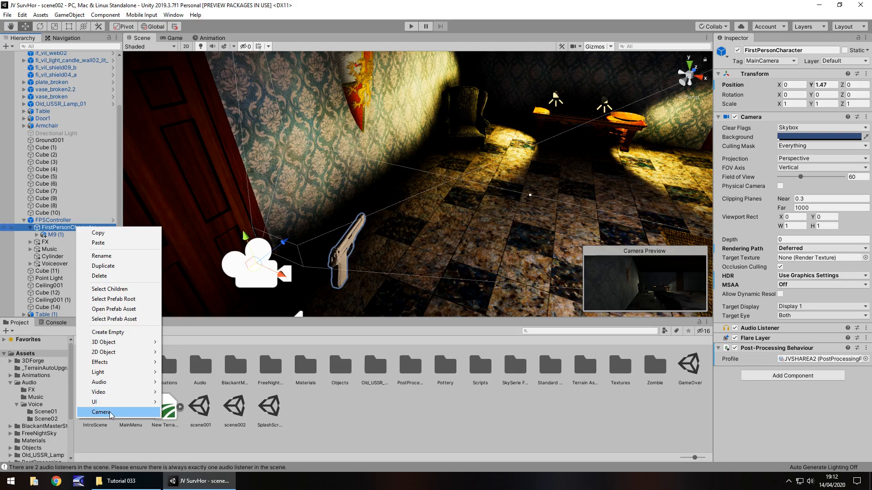
{"action": "left_click", "coordinate": [101, 412]}
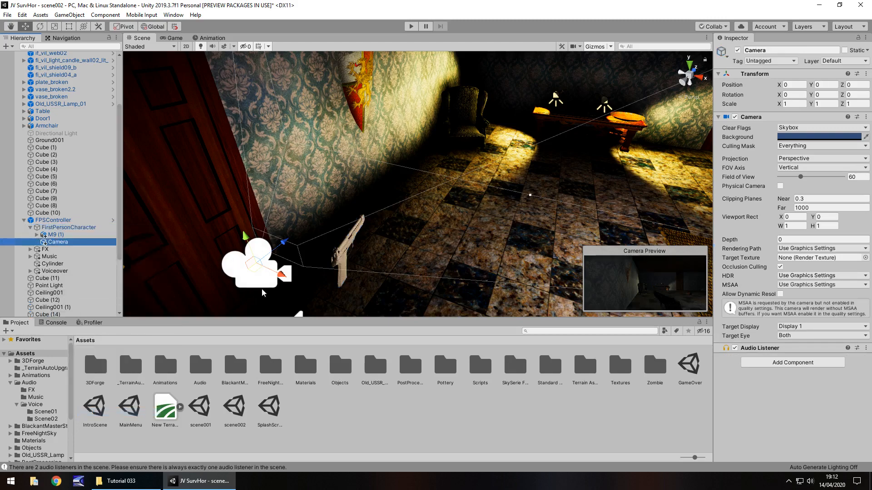
{"action": "mouse_move", "coordinate": [407, 247]}
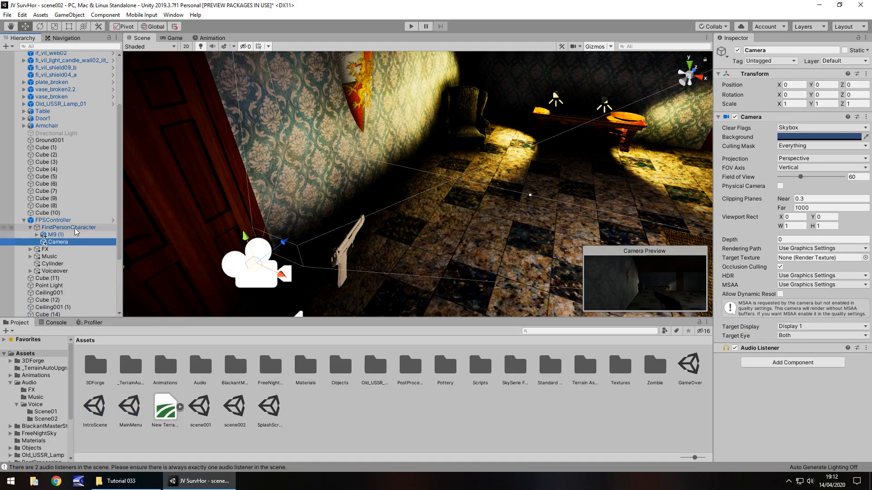
{"action": "left_click", "coordinate": [68, 228]}
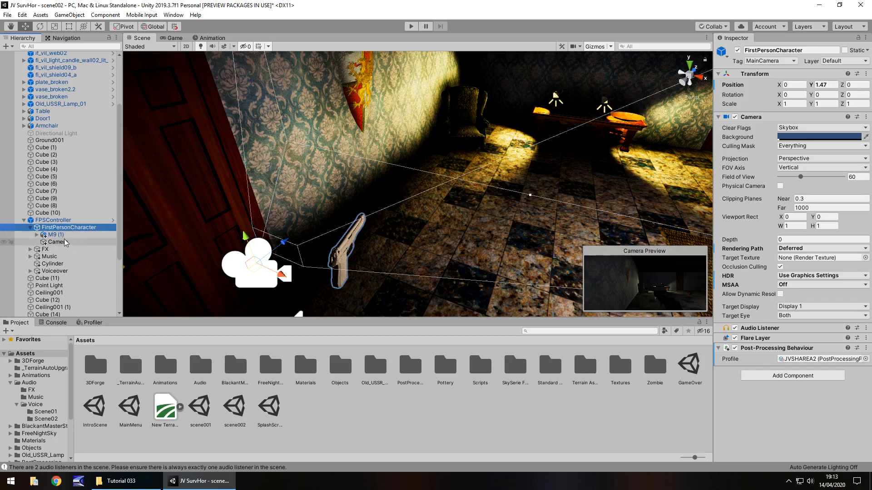
From M9 (1)'s Layer list, name a free user layer 'Weapons'
{"action": "left_click", "coordinate": [54, 235]}
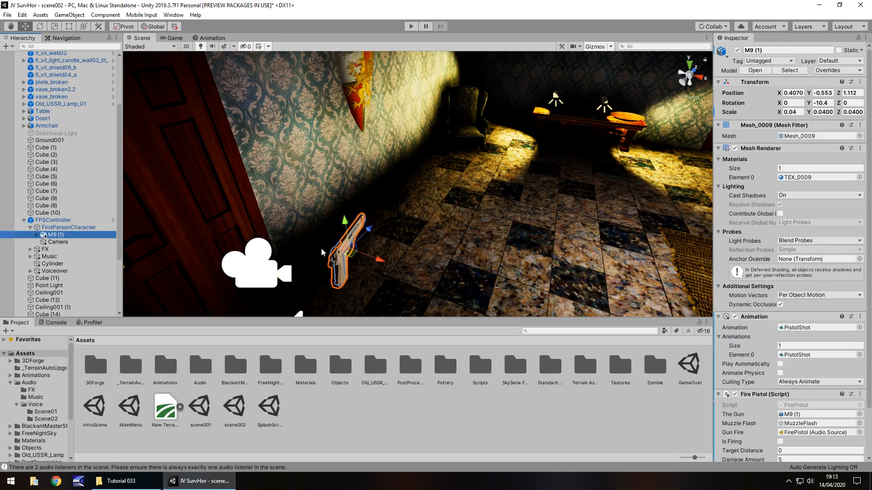
{"action": "mouse_move", "coordinate": [459, 218]}
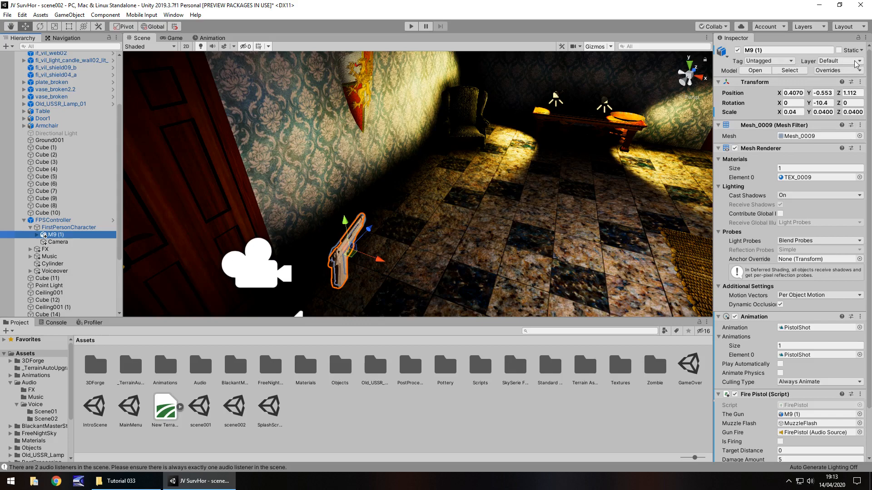
{"action": "left_click", "coordinate": [855, 60]}
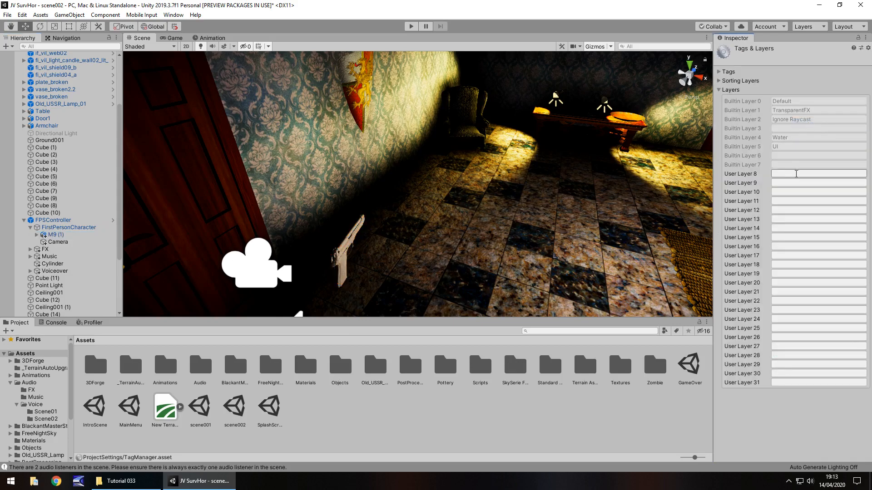
{"action": "left_click", "coordinate": [818, 173]}
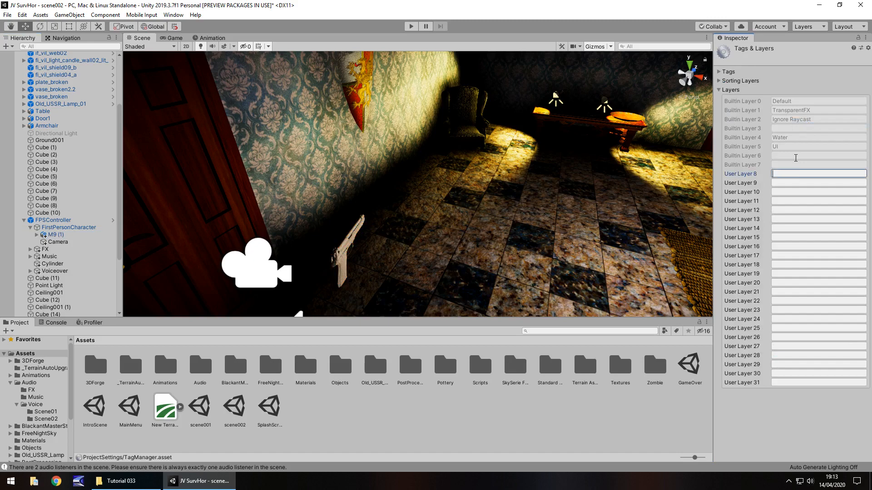
{"action": "type", "text": "Wea"}
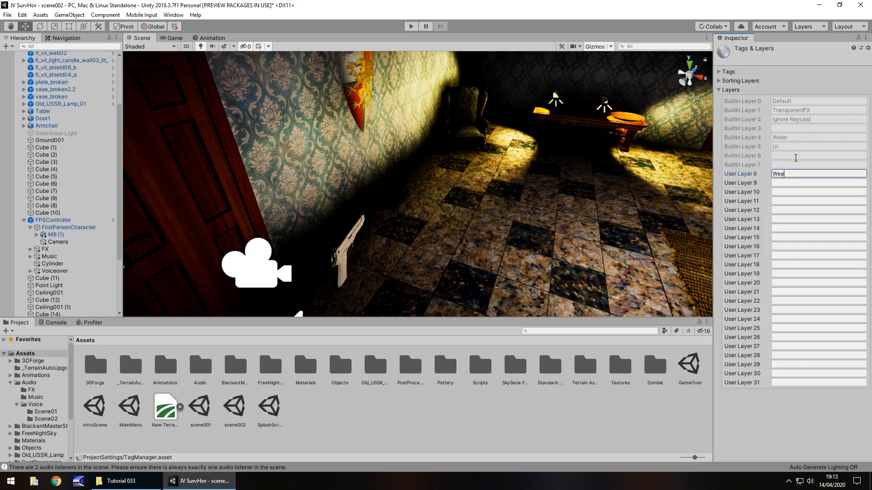
{"action": "type", "text": "pons"}
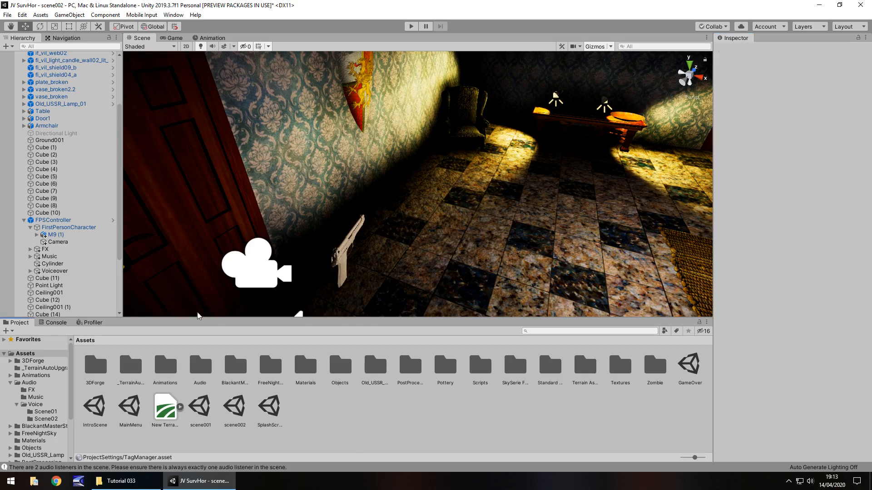
Assign M9 (1) and all its child parts to the Weapons layer
{"action": "left_click", "coordinate": [55, 235]}
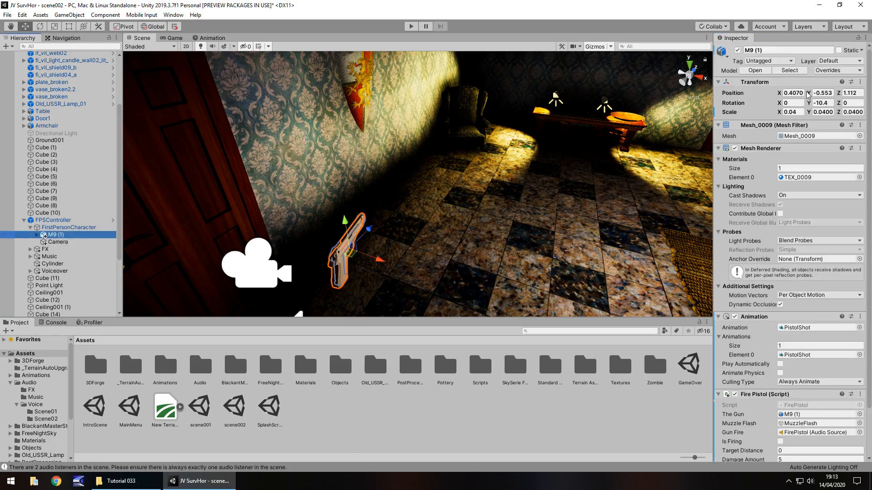
{"action": "left_click", "coordinate": [843, 61]}
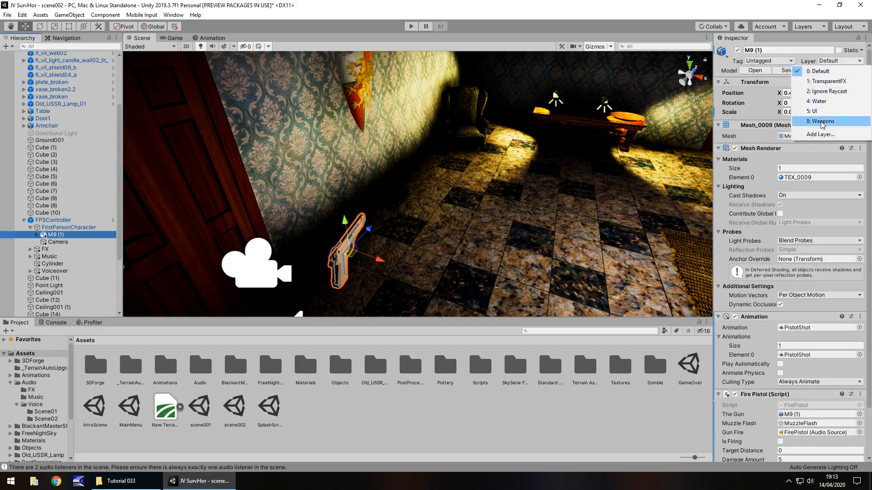
{"action": "left_click", "coordinate": [823, 121]}
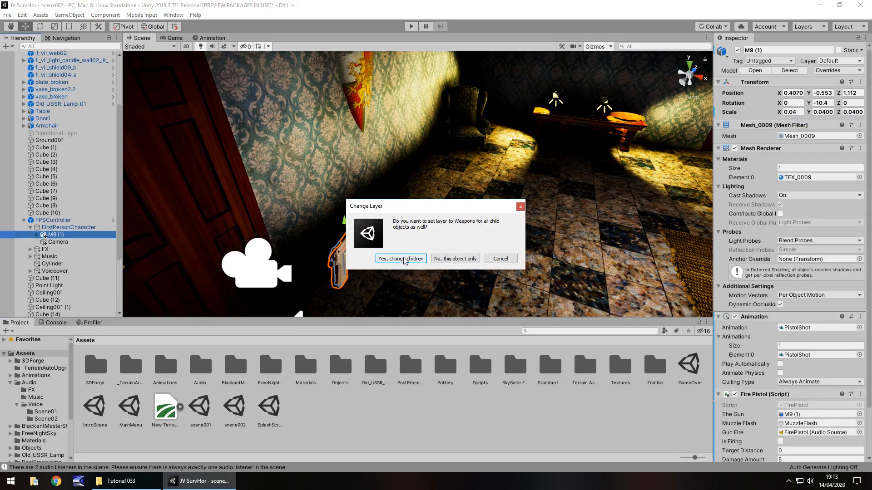
{"action": "left_click", "coordinate": [401, 259]}
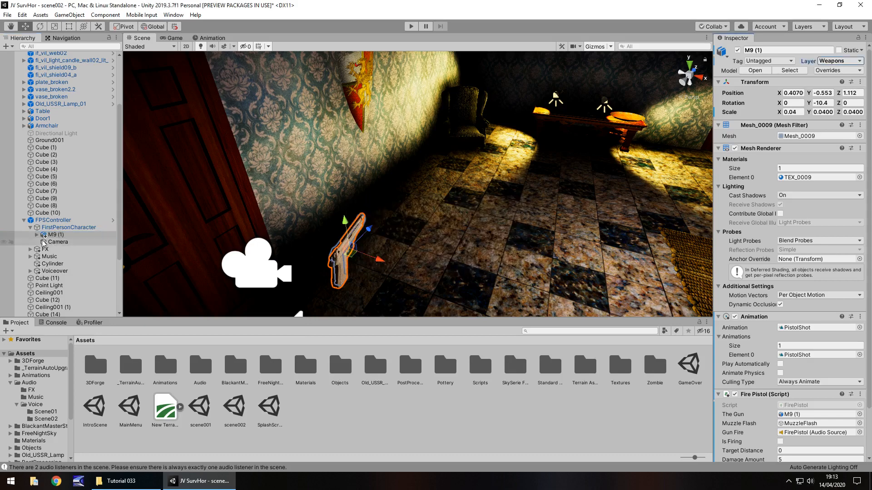
{"action": "left_click", "coordinate": [37, 235]}
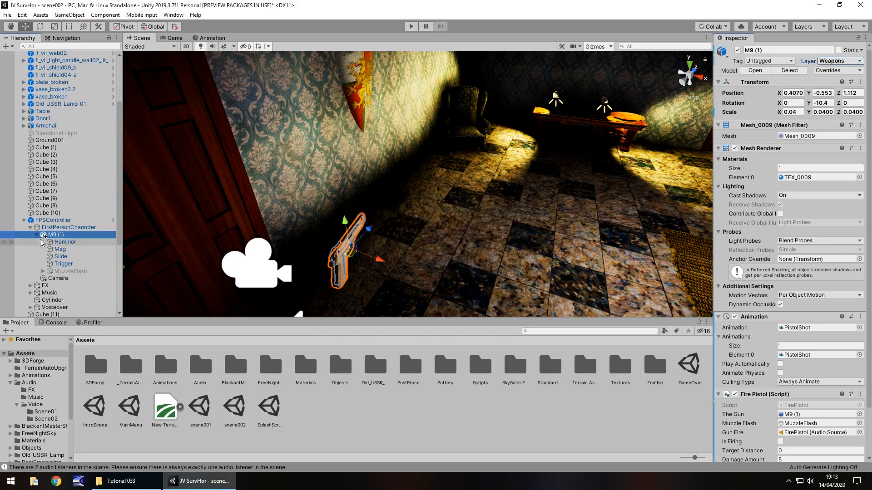
{"action": "left_click", "coordinate": [37, 235]}
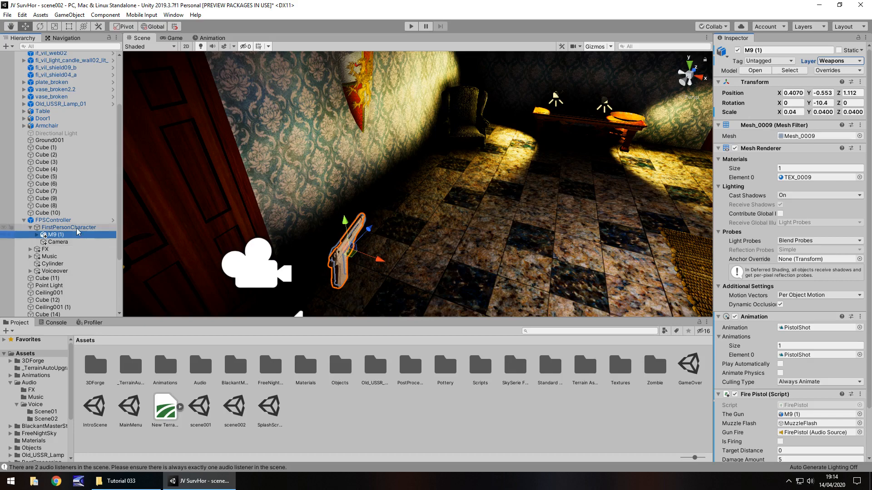
{"action": "left_click", "coordinate": [69, 227]}
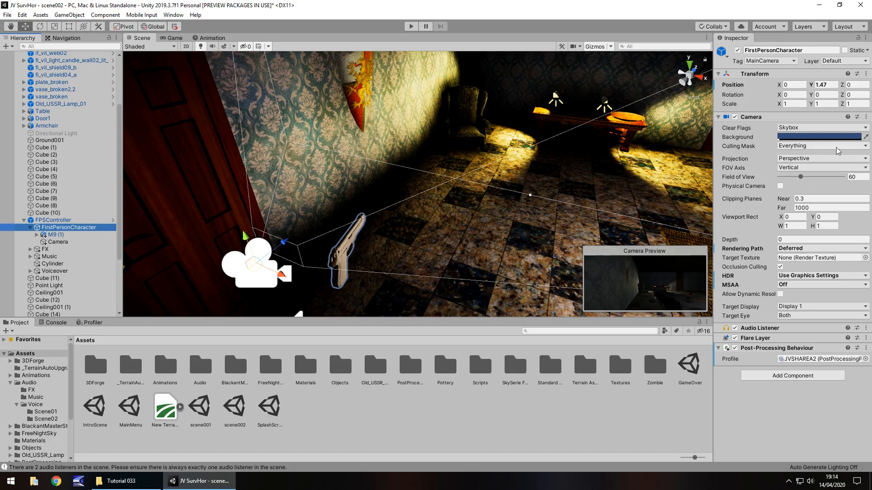
Remove Weapons from the main camera's Culling Mask, disable the child Camera, and test-run
{"action": "left_click", "coordinate": [820, 146]}
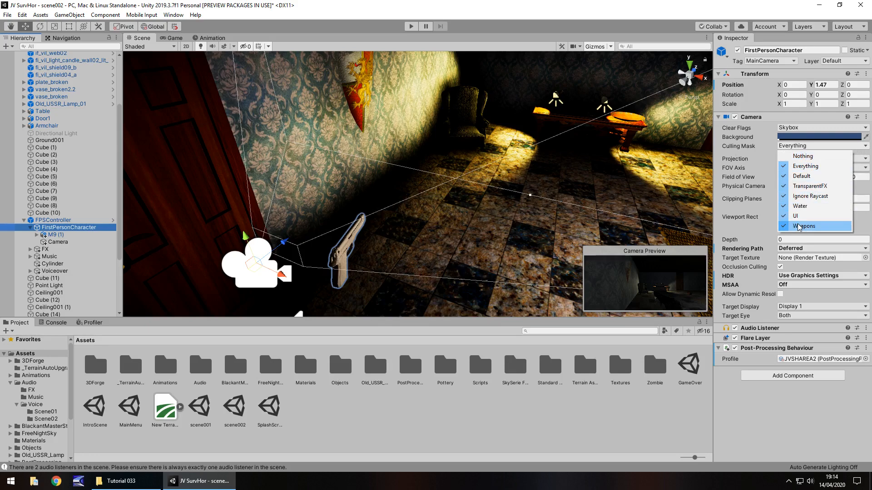
{"action": "left_click", "coordinate": [804, 226]}
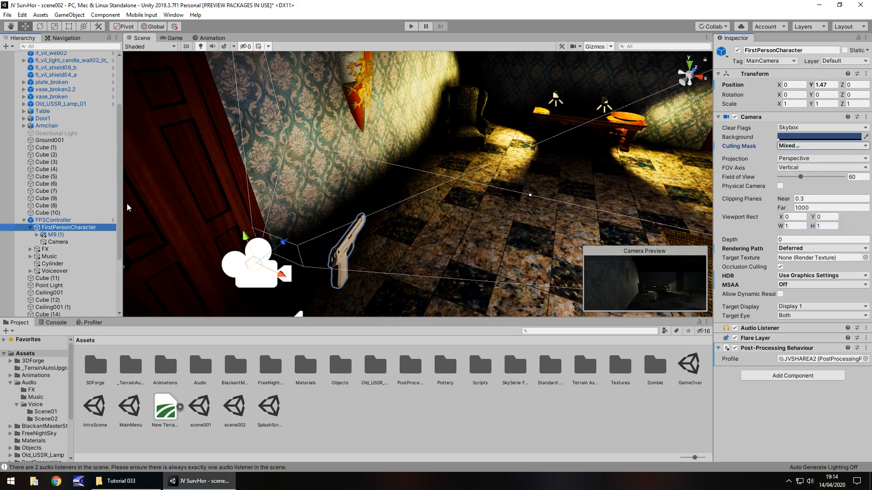
{"action": "left_click", "coordinate": [59, 242]}
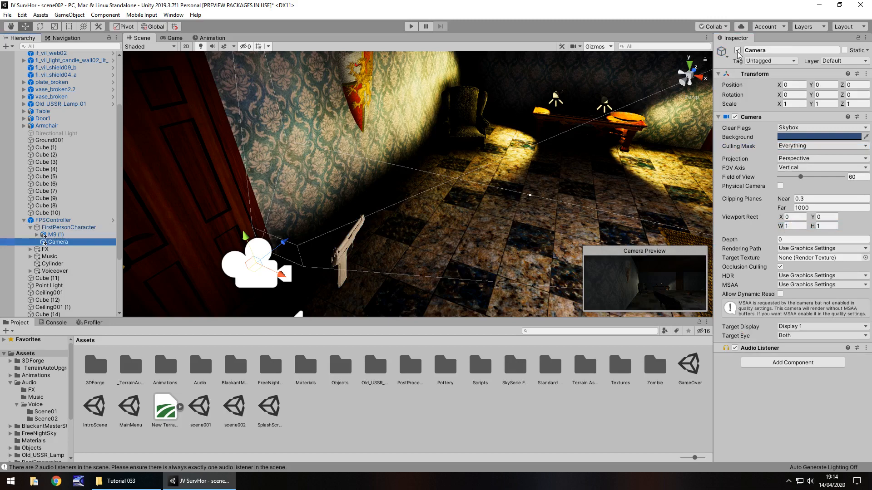
{"action": "left_click", "coordinate": [411, 27]}
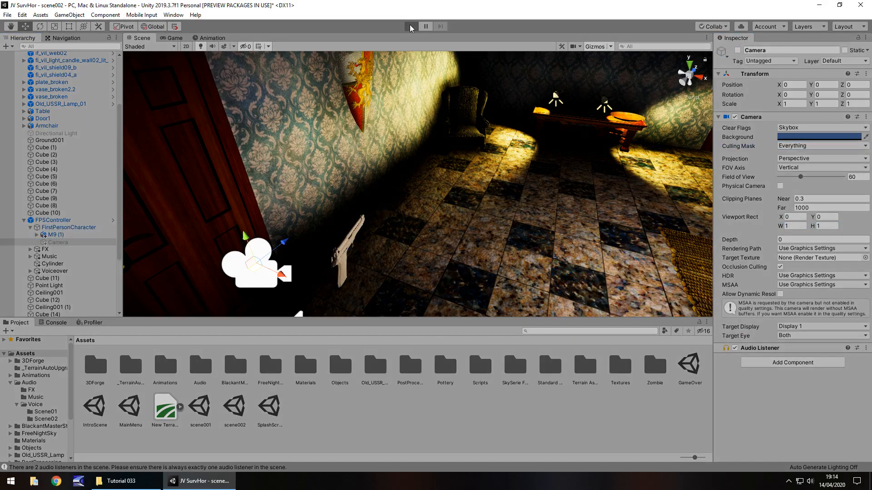
{"action": "left_click", "coordinate": [410, 27]}
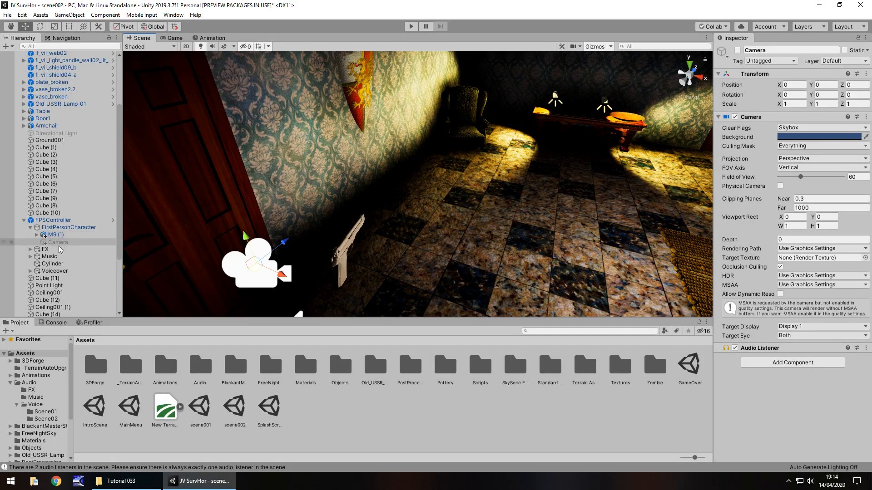
{"action": "left_click", "coordinate": [68, 227]}
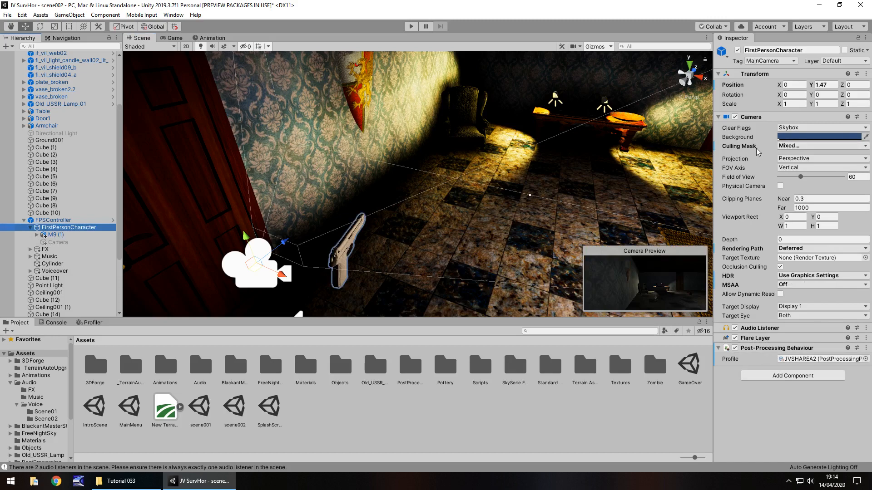
{"action": "mouse_move", "coordinate": [761, 146]}
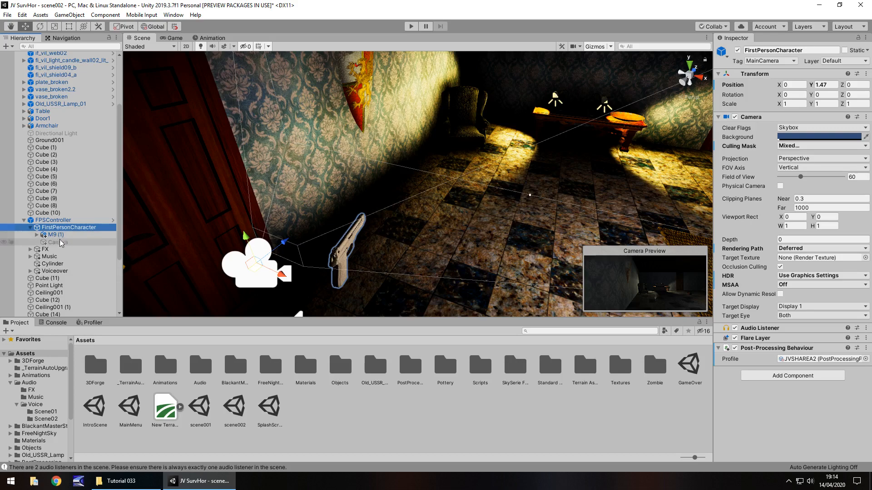
Set the child Camera's Culling Mask to only Weapons and Clear Flags to Depth only
{"action": "left_click", "coordinate": [53, 243]}
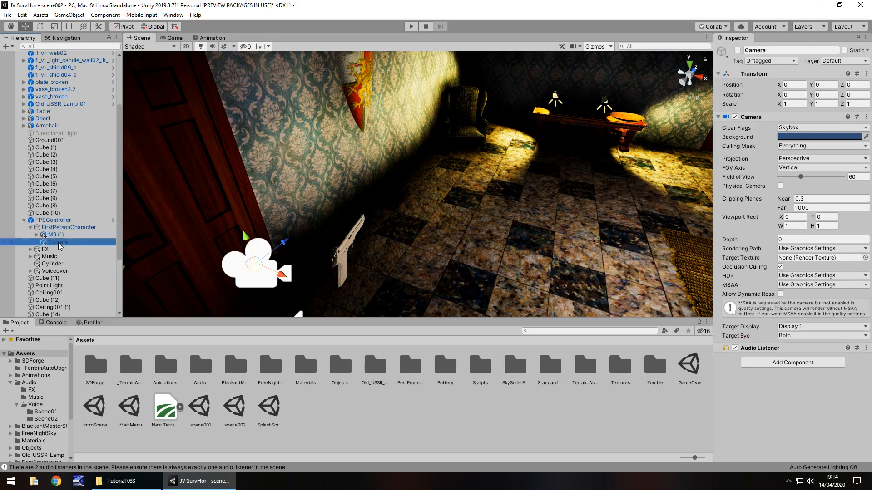
{"action": "mouse_move", "coordinate": [239, 229]}
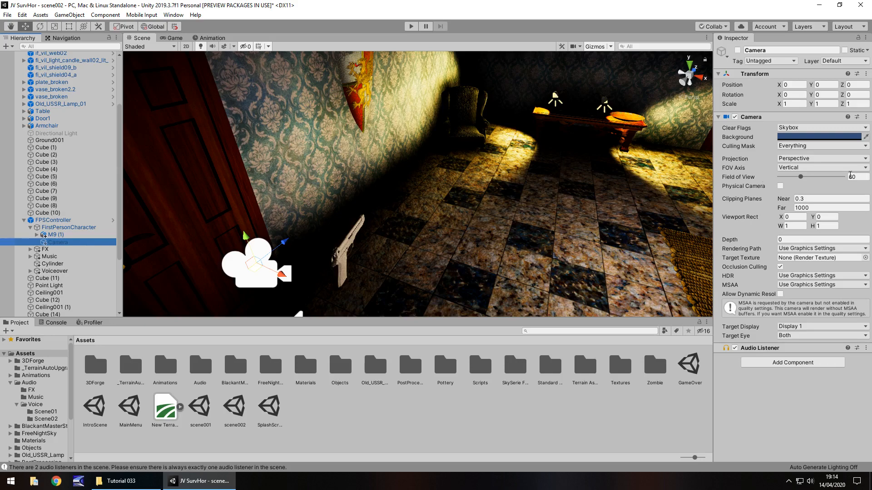
{"action": "left_click", "coordinate": [820, 146]}
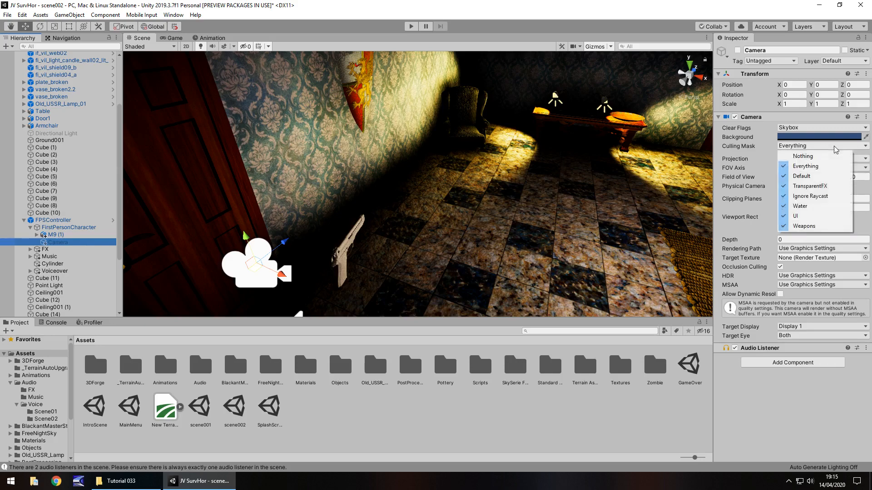
{"action": "left_click", "coordinate": [802, 156]}
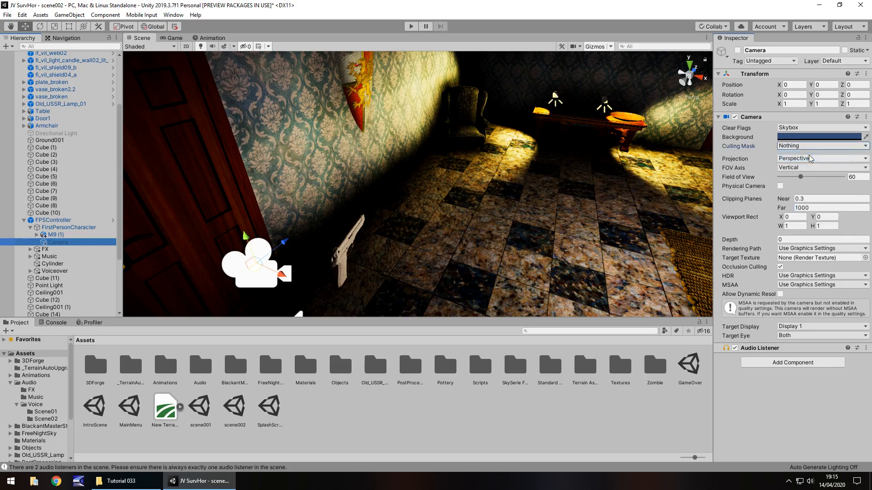
{"action": "left_click", "coordinate": [821, 146]}
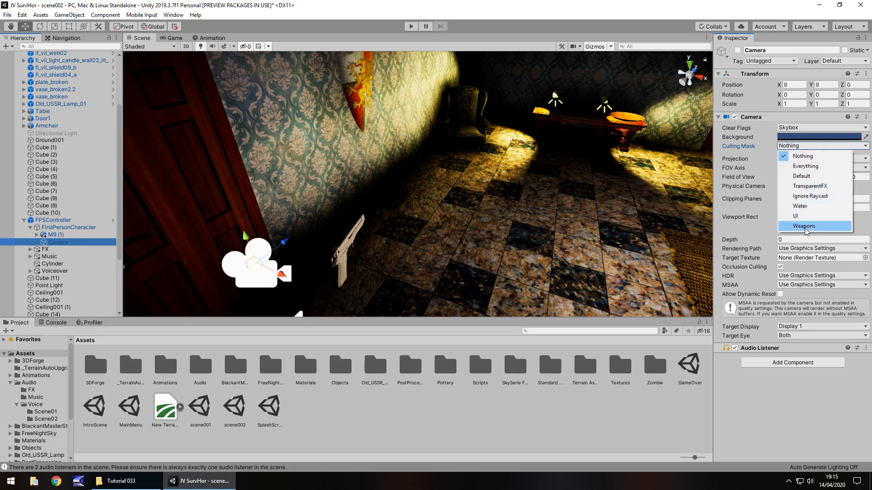
{"action": "left_click", "coordinate": [803, 226]}
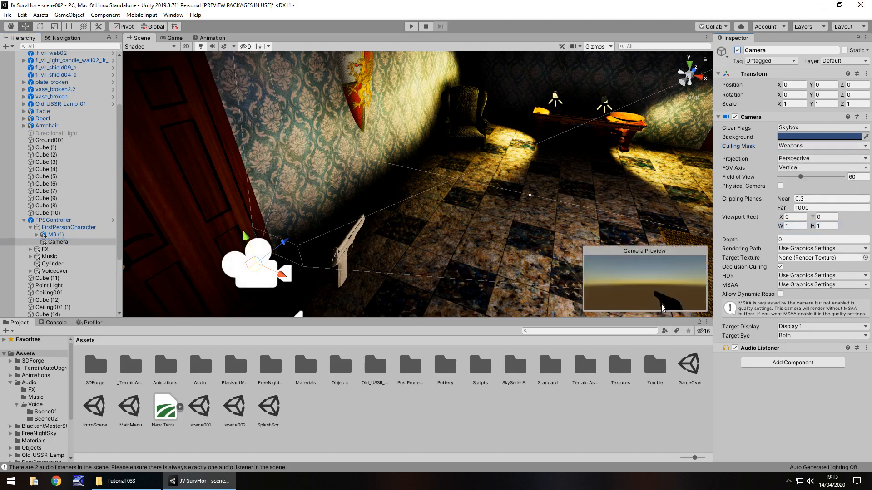
{"action": "mouse_move", "coordinate": [659, 311]}
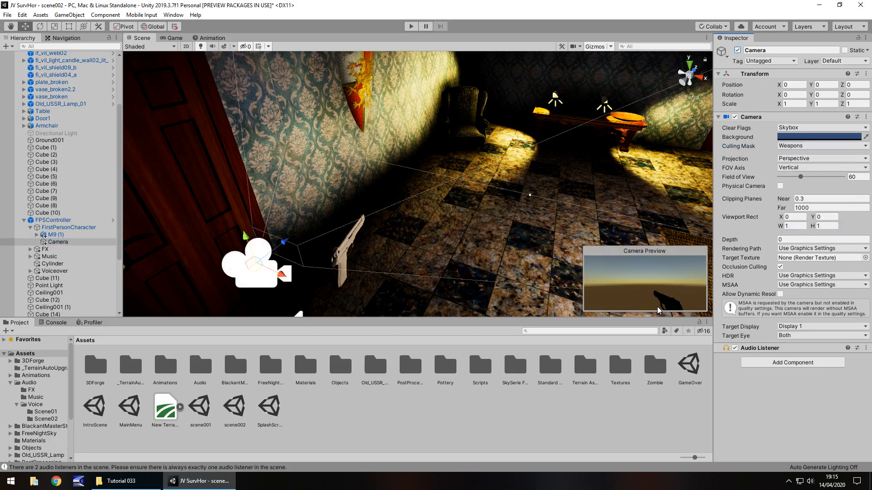
{"action": "mouse_move", "coordinate": [631, 146]}
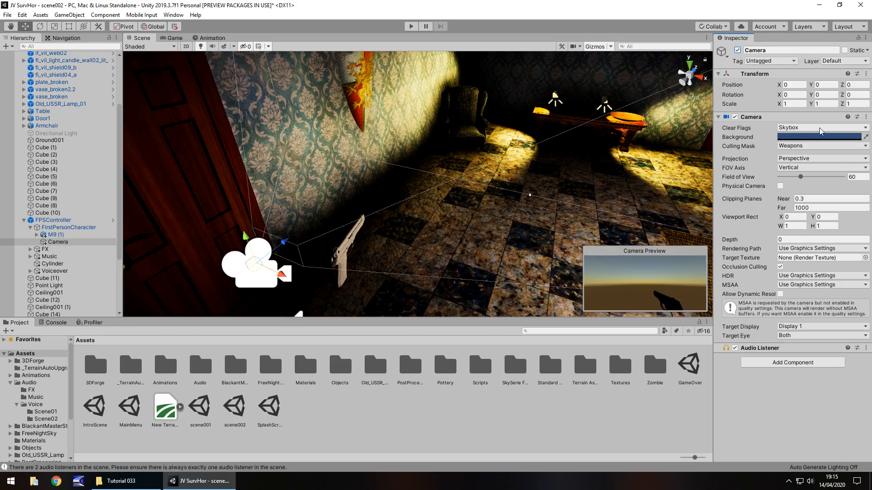
{"action": "left_click", "coordinate": [821, 127]}
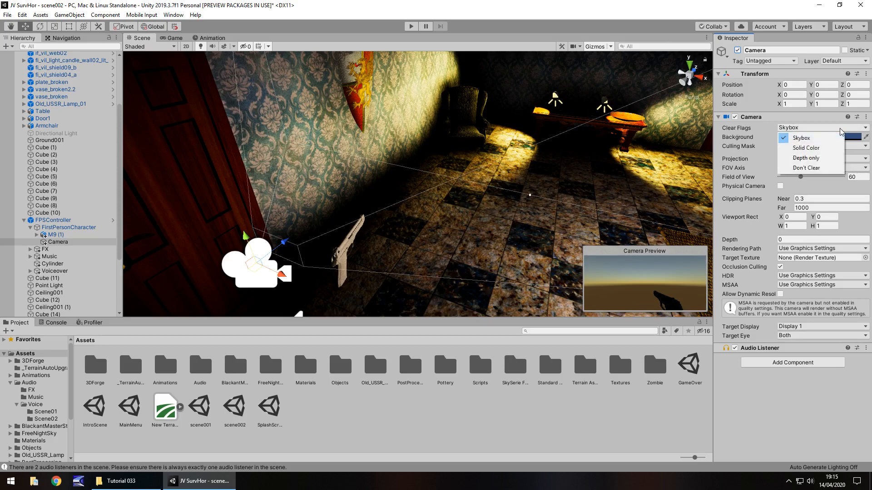
{"action": "left_click", "coordinate": [805, 158]}
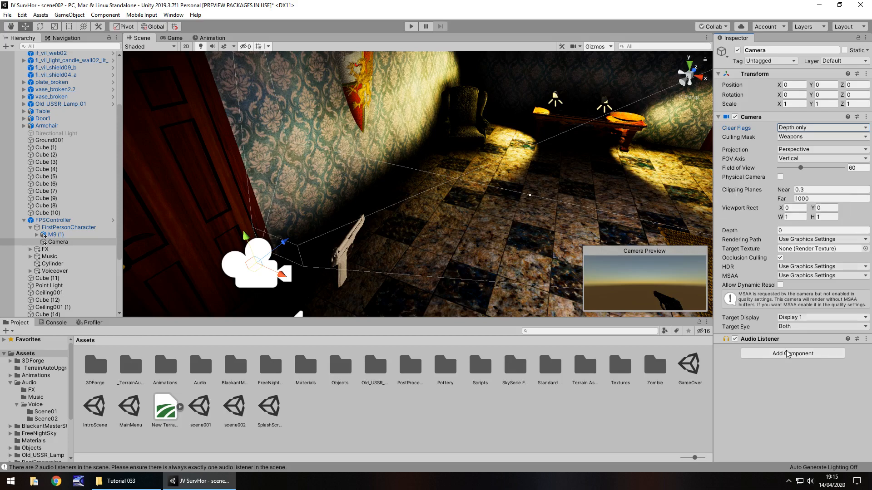
{"action": "mouse_move", "coordinate": [792, 430]}
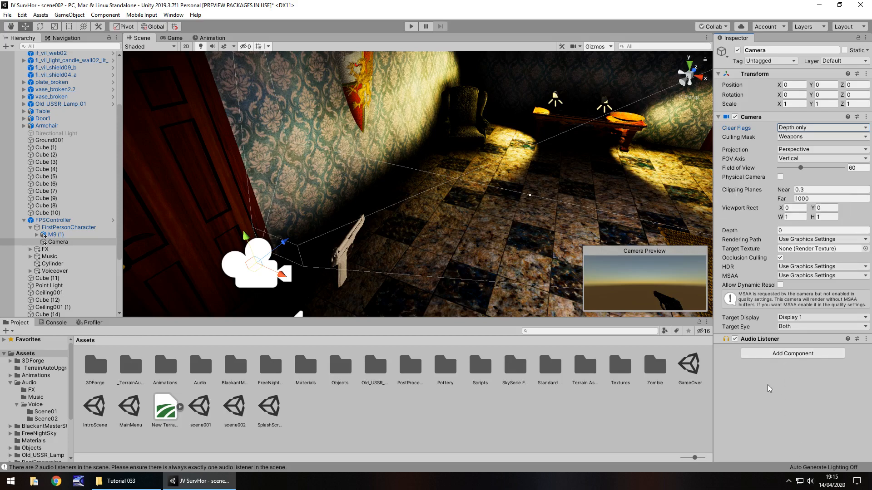
{"action": "left_click", "coordinate": [823, 231]}
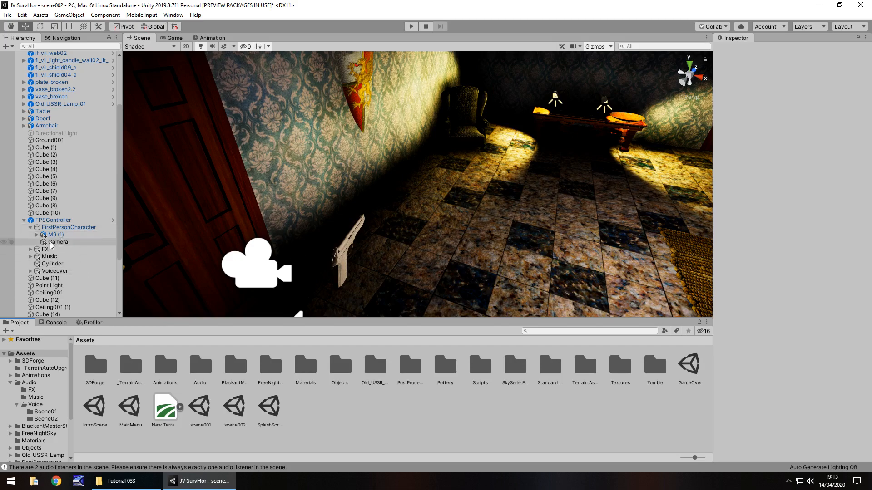
{"action": "left_click", "coordinate": [410, 26]}
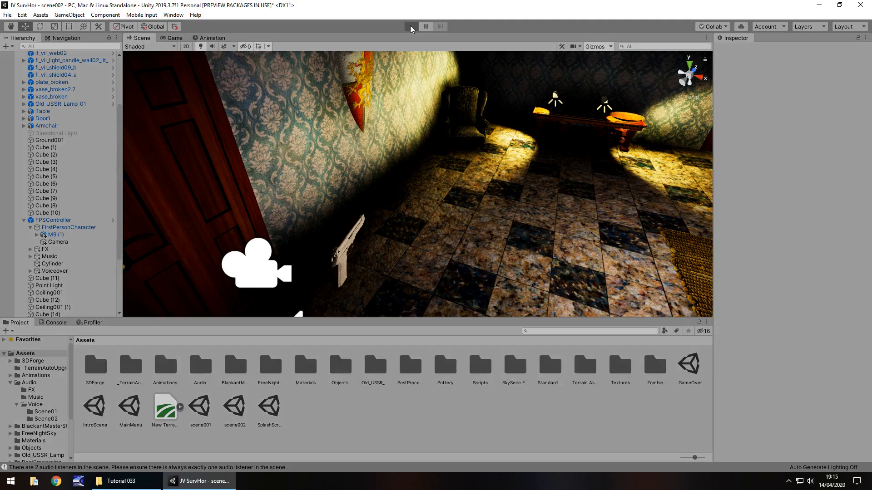
{"action": "left_click", "coordinate": [411, 27]}
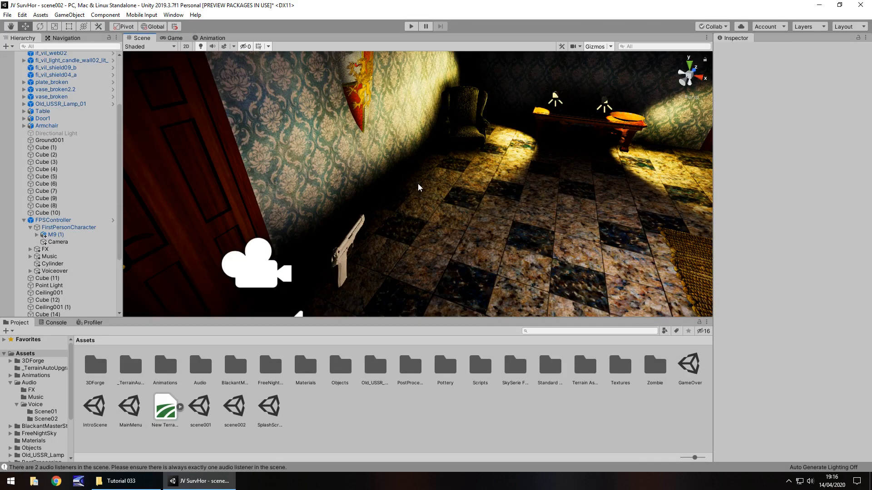
{"action": "mouse_move", "coordinate": [451, 438]}
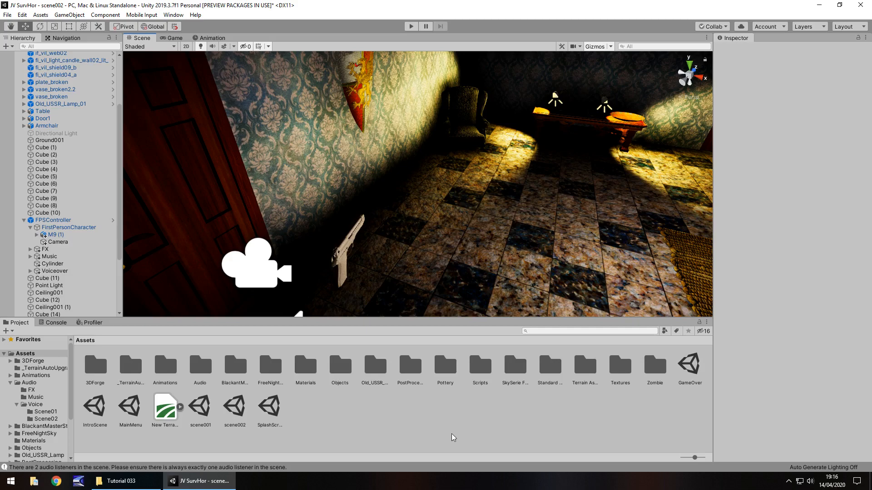
{"action": "mouse_move", "coordinate": [444, 409]}
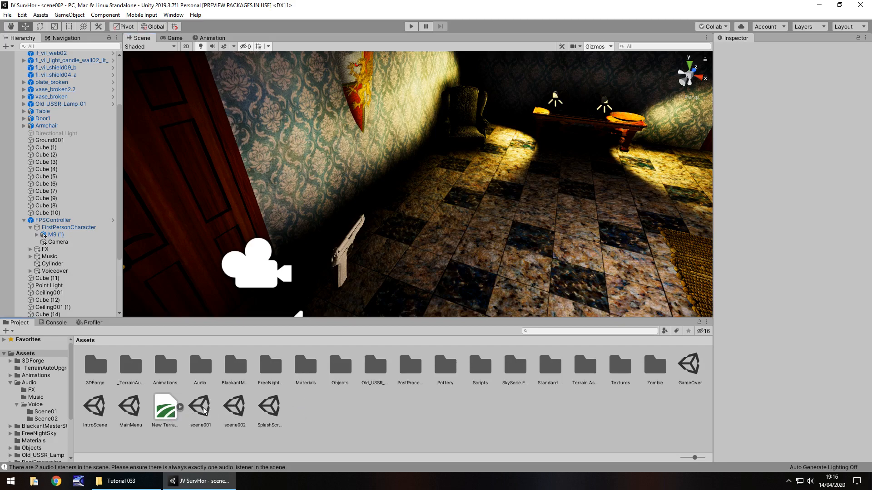
Open scene001 and expand FPSController and FirstPersonCharacter to reveal M9 (1)
{"action": "left_click", "coordinate": [200, 406]}
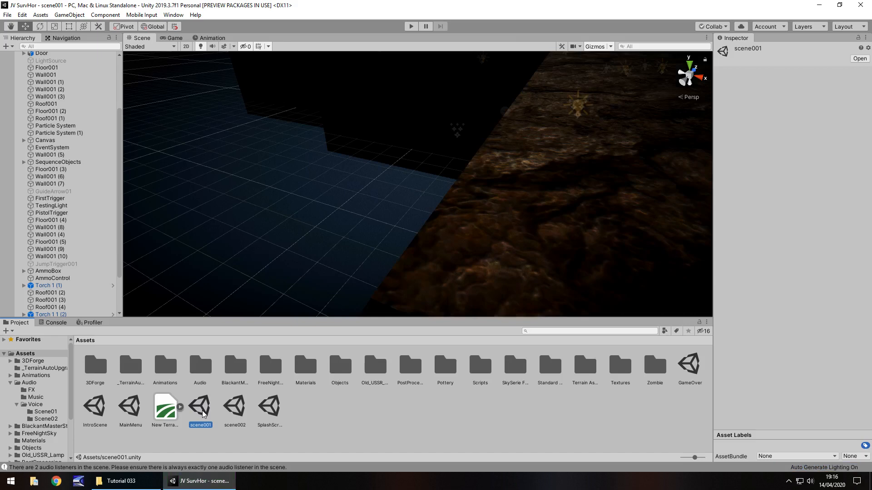
{"action": "mouse_move", "coordinate": [91, 222]}
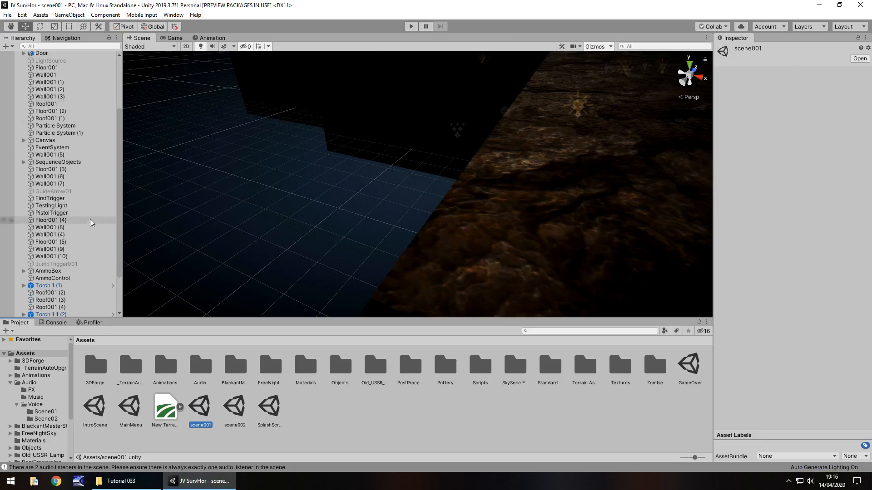
{"action": "left_click", "coordinate": [52, 62]}
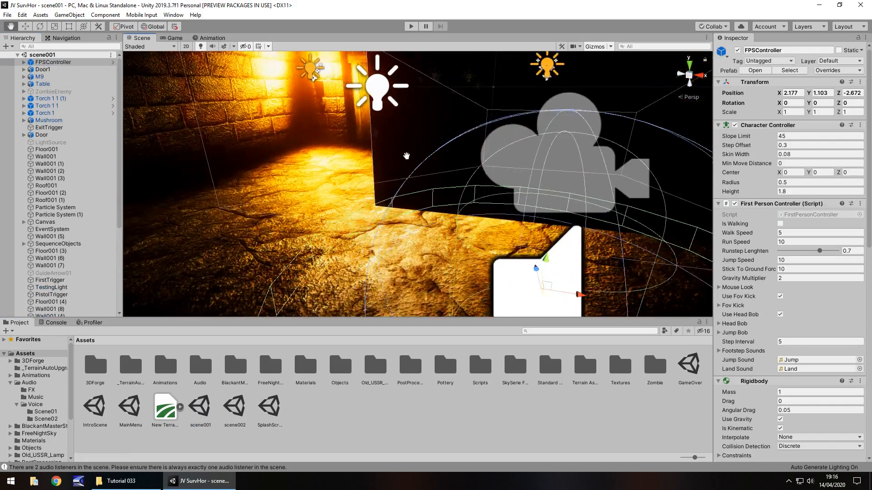
{"action": "left_click", "coordinate": [23, 61]}
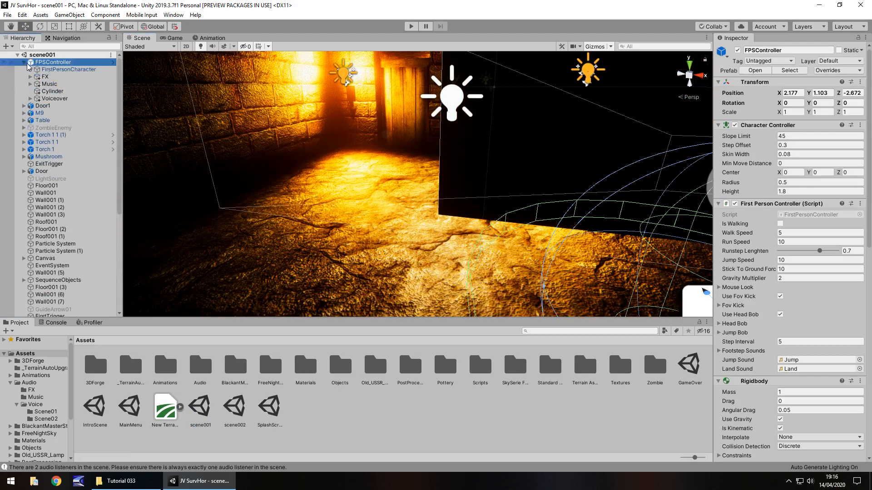
{"action": "left_click", "coordinate": [30, 69]}
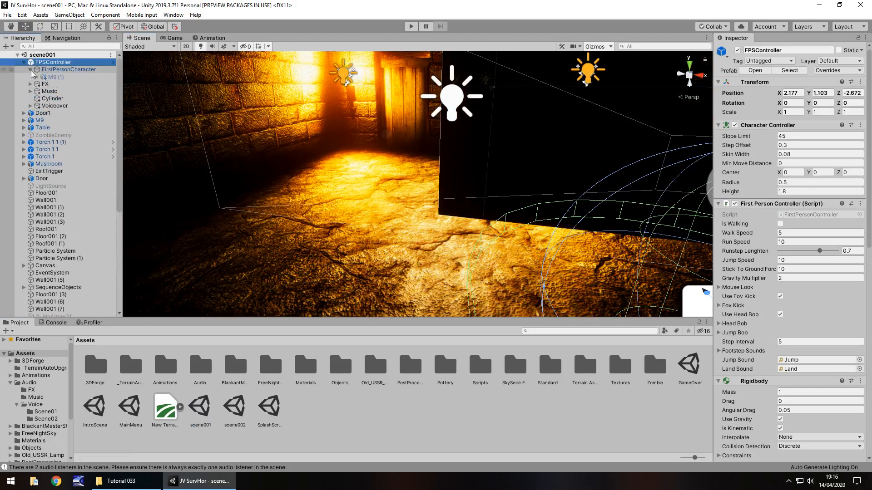
Put the M9 (1) pistol on the Weapons layer
{"action": "left_click", "coordinate": [52, 77]}
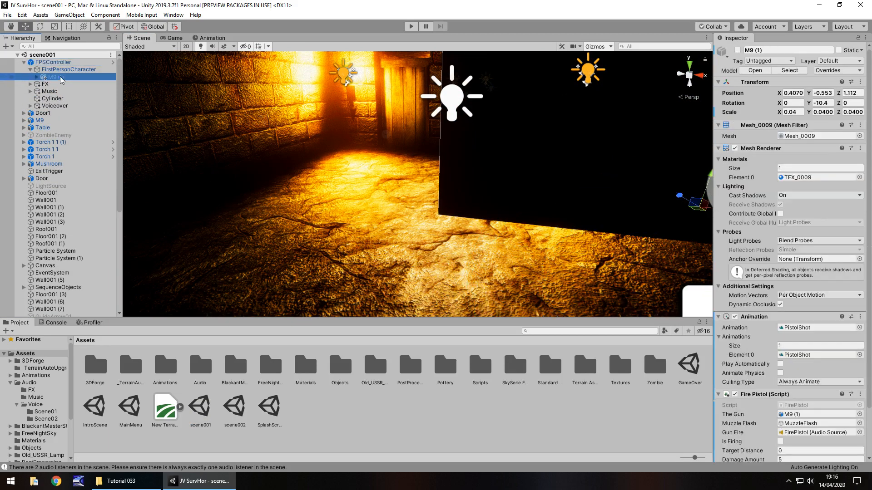
{"action": "left_click", "coordinate": [839, 61]}
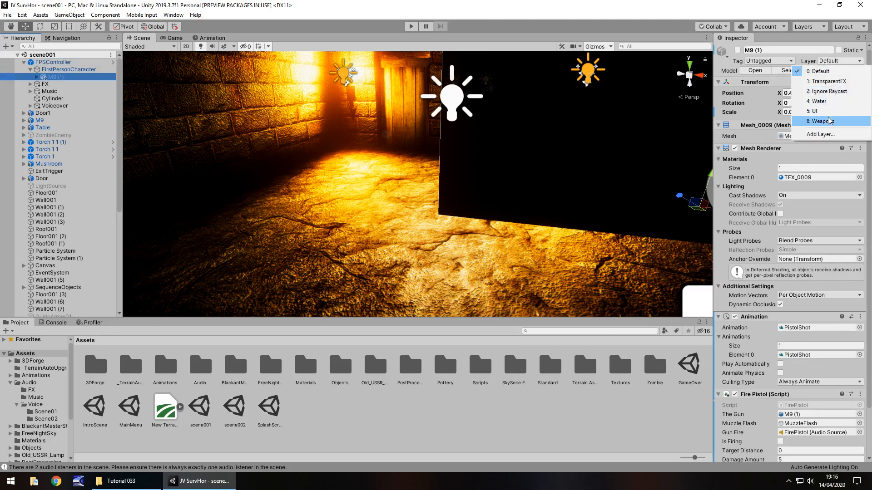
{"action": "left_click", "coordinate": [820, 121]}
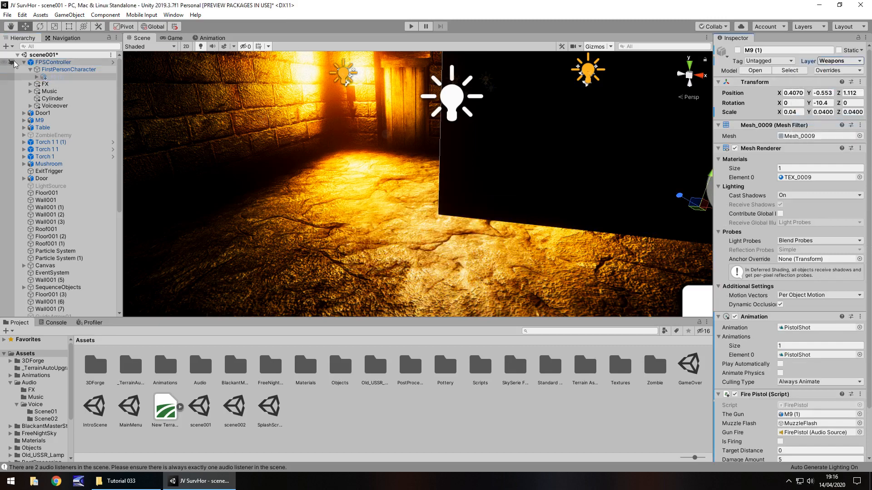
Add a child Camera clearing Depth only, rendering only Weapons, with Depth set to 60
{"action": "right_click", "coordinate": [69, 69]}
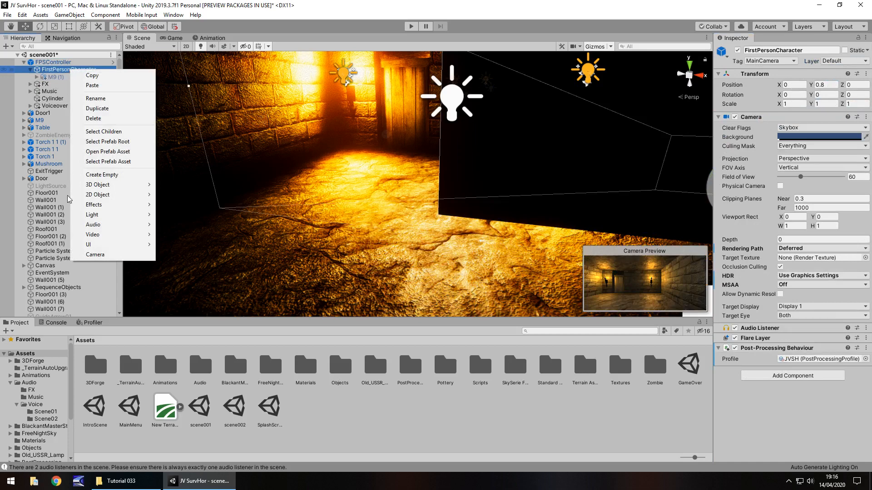
{"action": "left_click", "coordinate": [57, 84]}
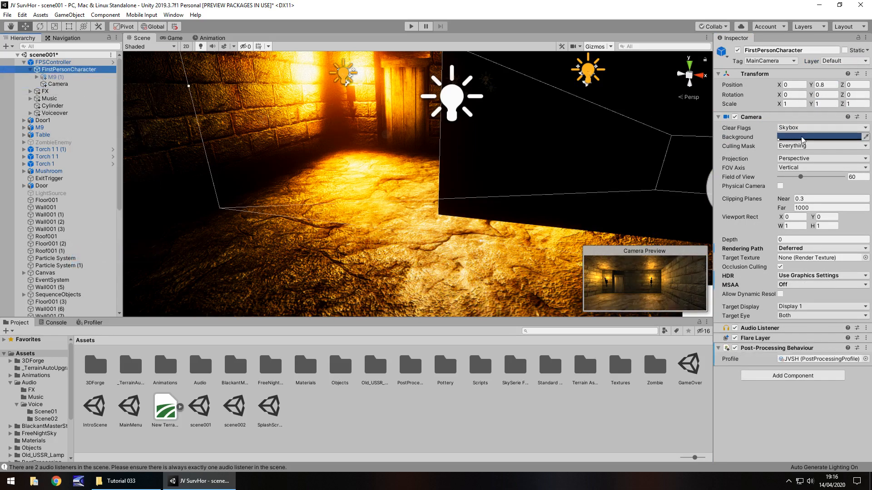
{"action": "left_click", "coordinate": [810, 226]}
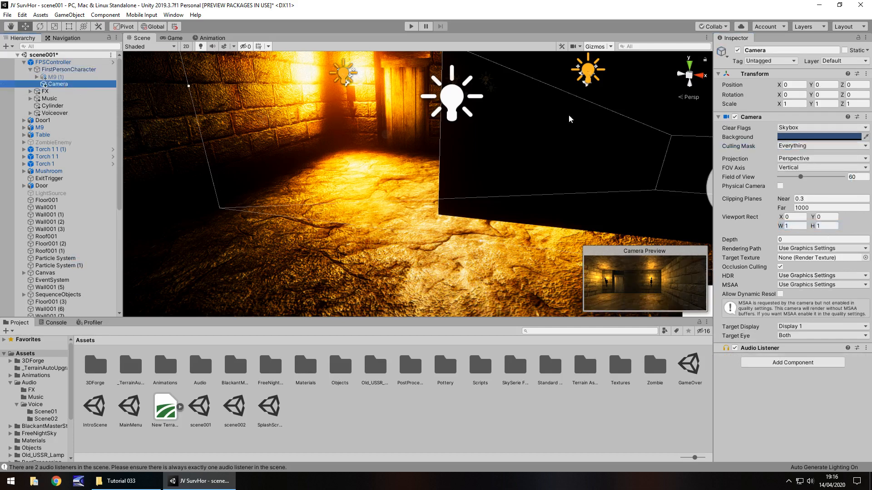
{"action": "left_click", "coordinate": [820, 127]}
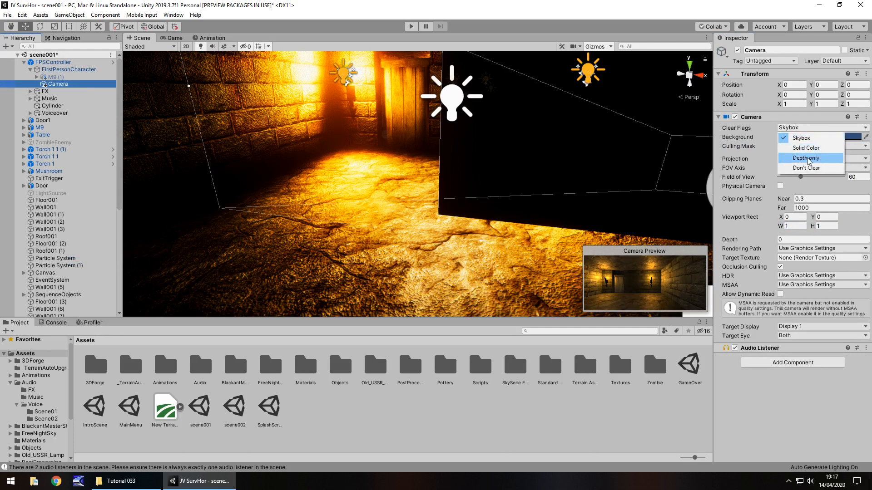
{"action": "left_click", "coordinate": [806, 158]}
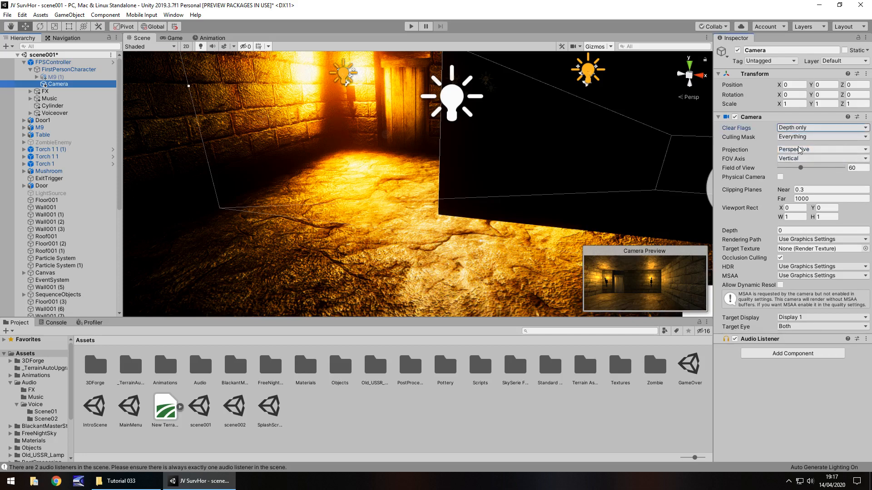
{"action": "left_click", "coordinate": [821, 136]}
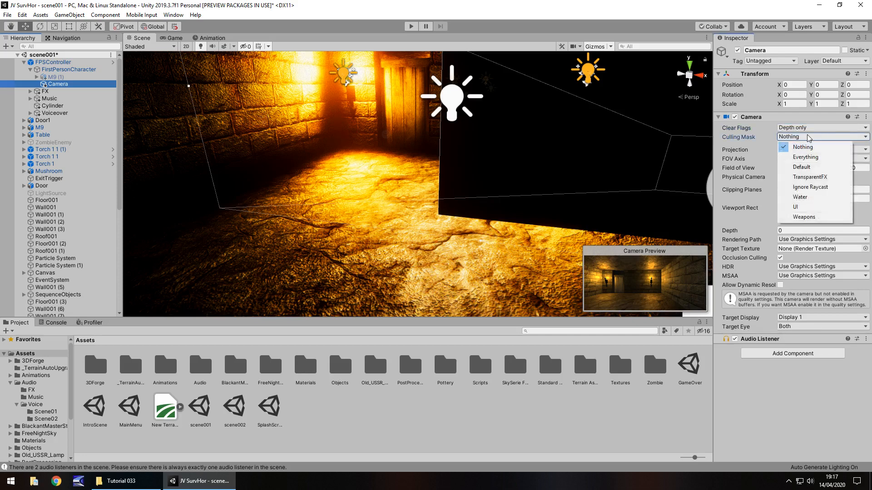
{"action": "left_click", "coordinate": [803, 217]}
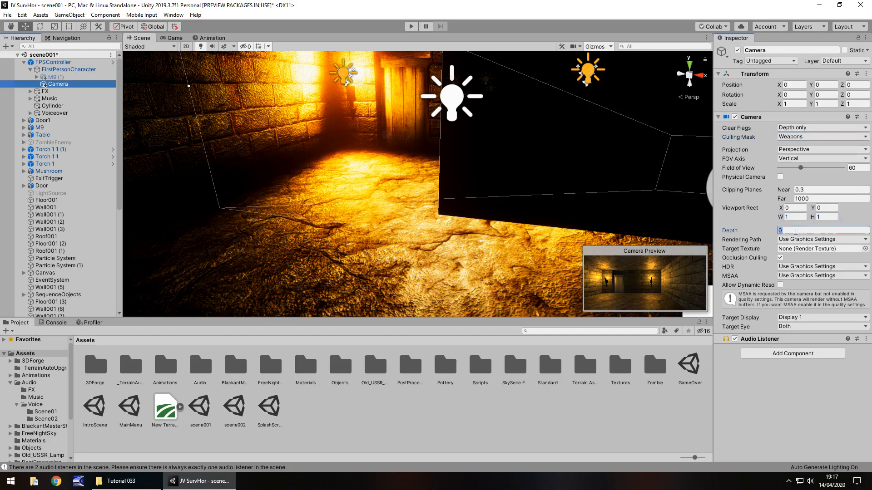
{"action": "type", "text": "60"}
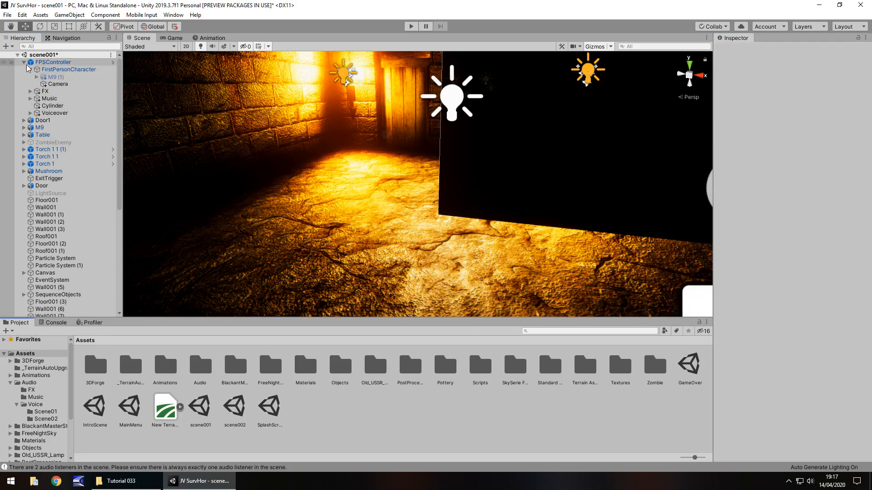
{"action": "left_click", "coordinate": [17, 62]}
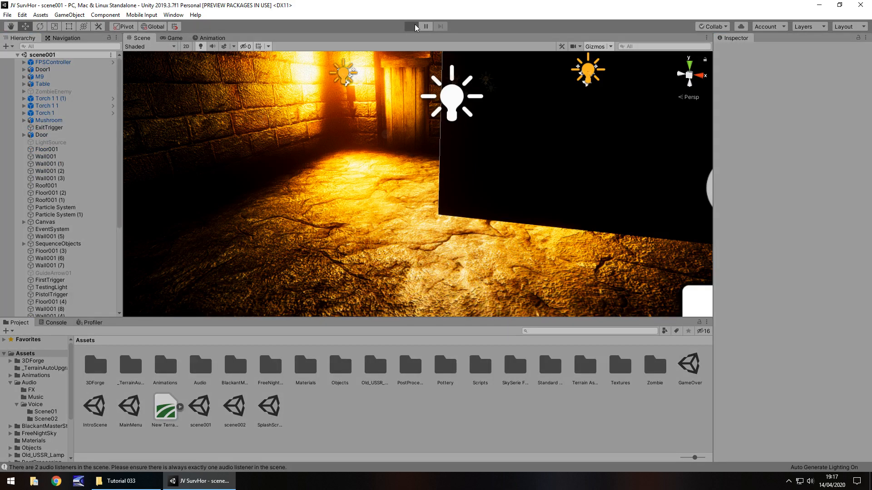
{"action": "left_click", "coordinate": [410, 27]}
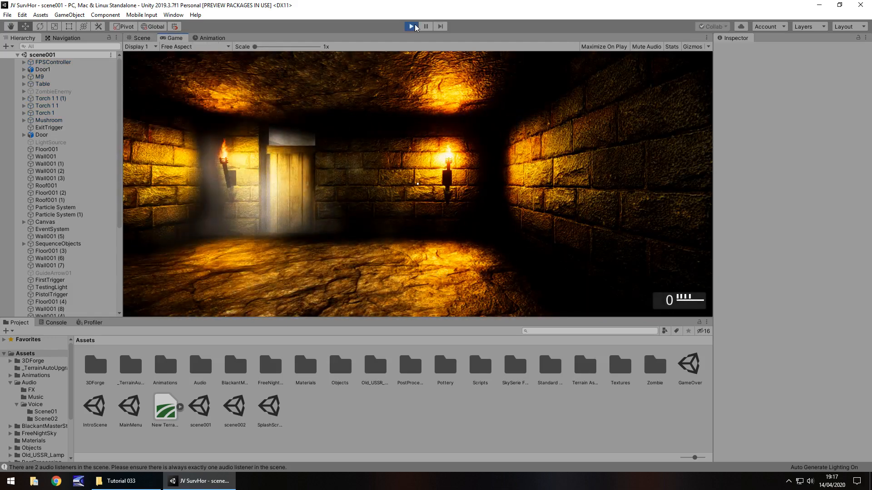
{"action": "left_click", "coordinate": [411, 27]}
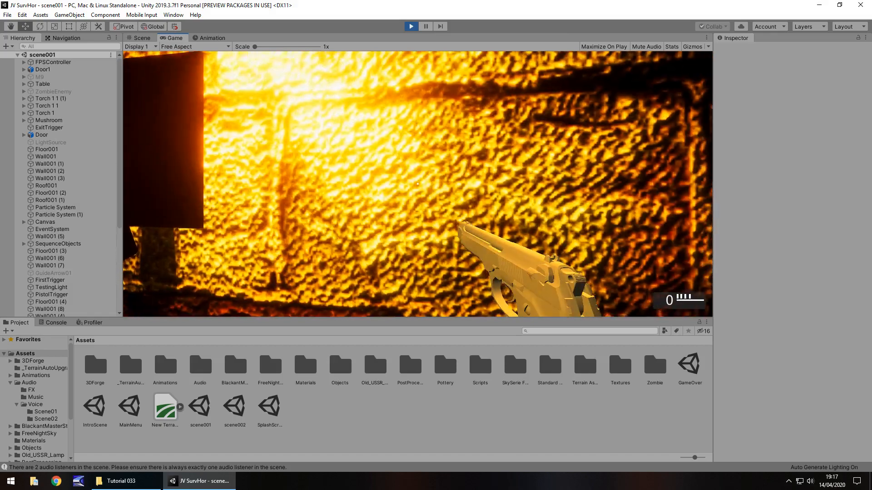
{"action": "left_click", "coordinate": [140, 38]}
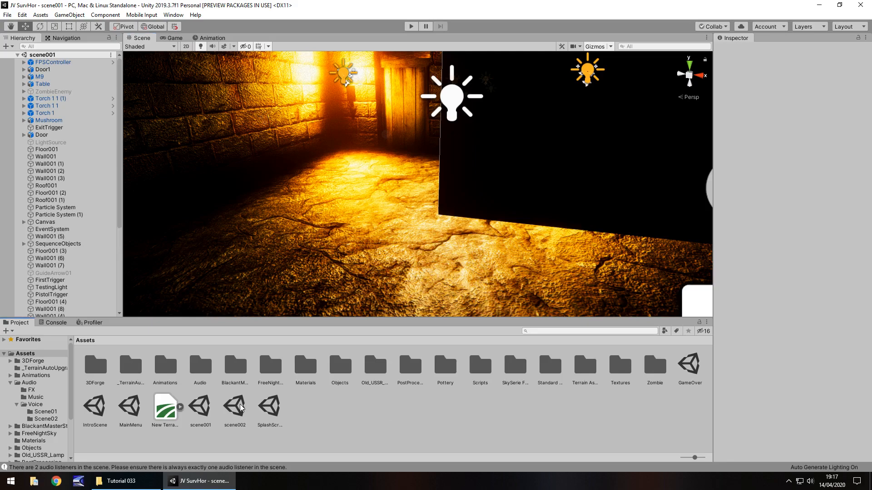
Open scene002, view the door, and select CreakSound under the FX objects
{"action": "double_click", "coordinate": [234, 406]}
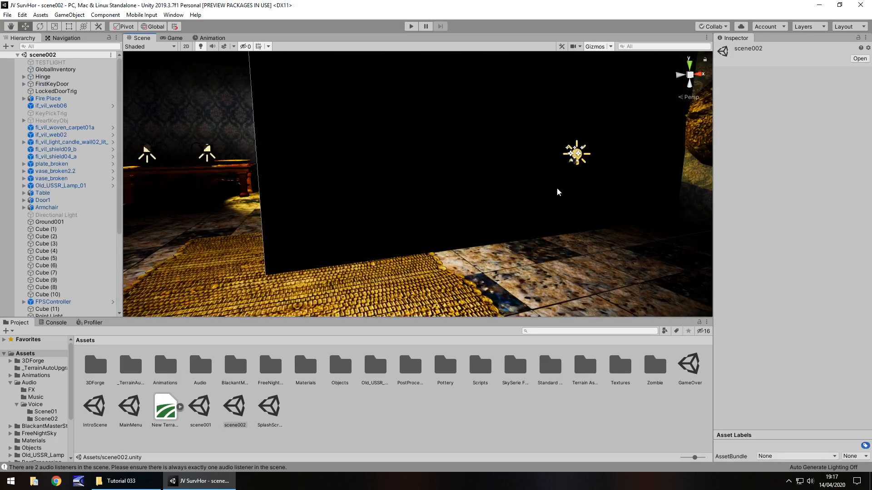
{"action": "left_click_drag", "start_coordinate": [556, 191], "coordinate": [467, 310]}
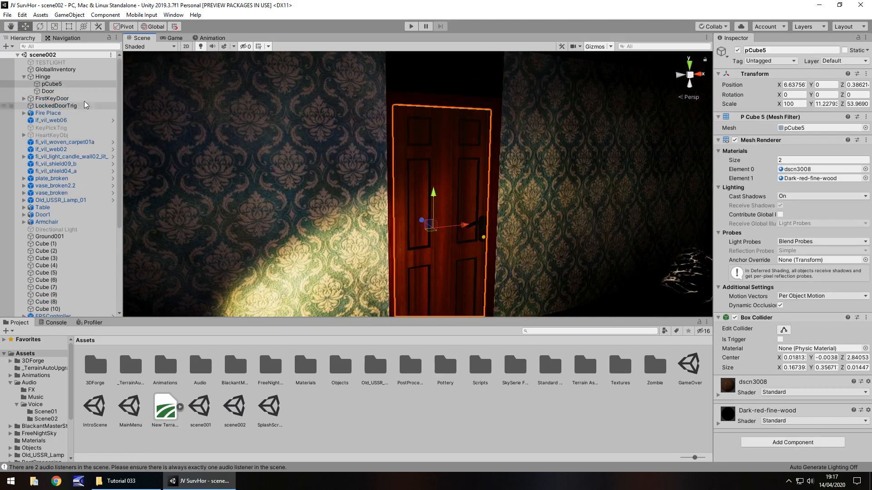
{"action": "left_click", "coordinate": [55, 105]}
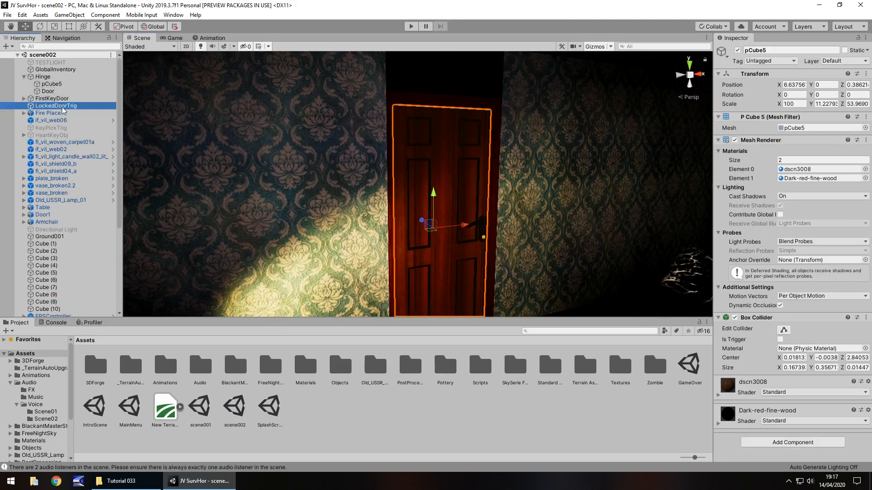
{"action": "left_click", "coordinate": [56, 106]}
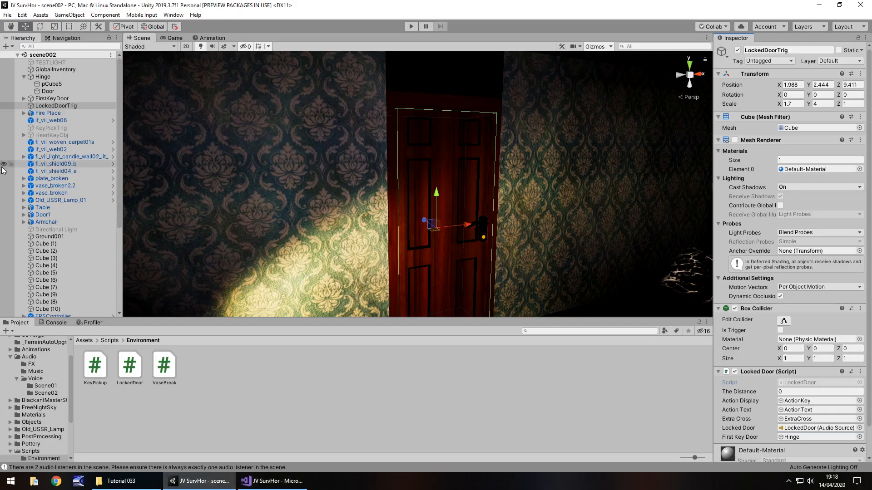
{"action": "scroll", "scroll_direction": "down", "scroll_amount": 3}
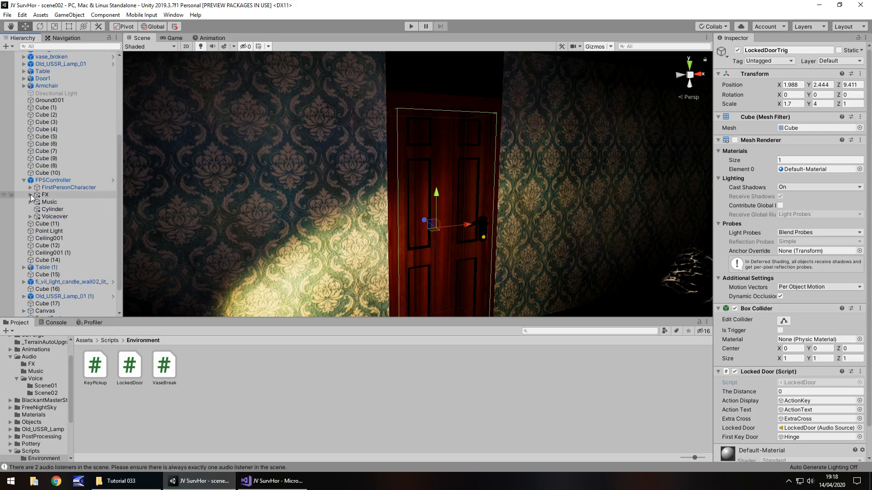
{"action": "left_click", "coordinate": [31, 195]}
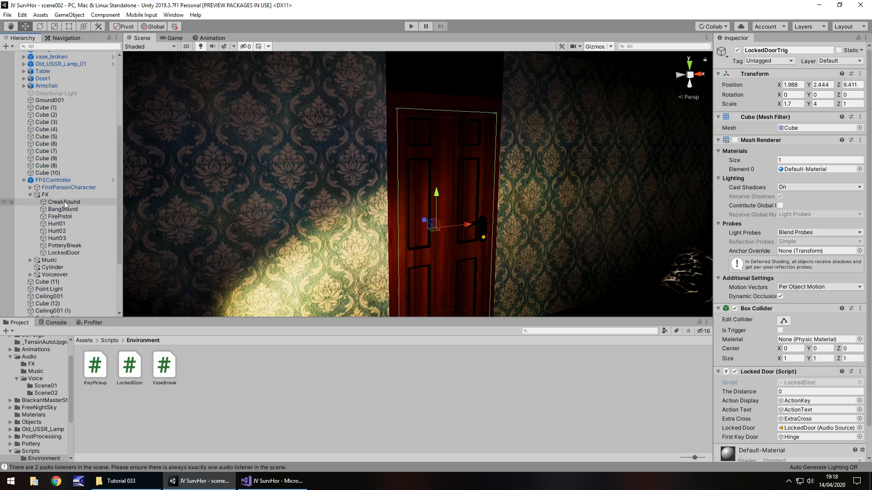
{"action": "left_click", "coordinate": [64, 202]}
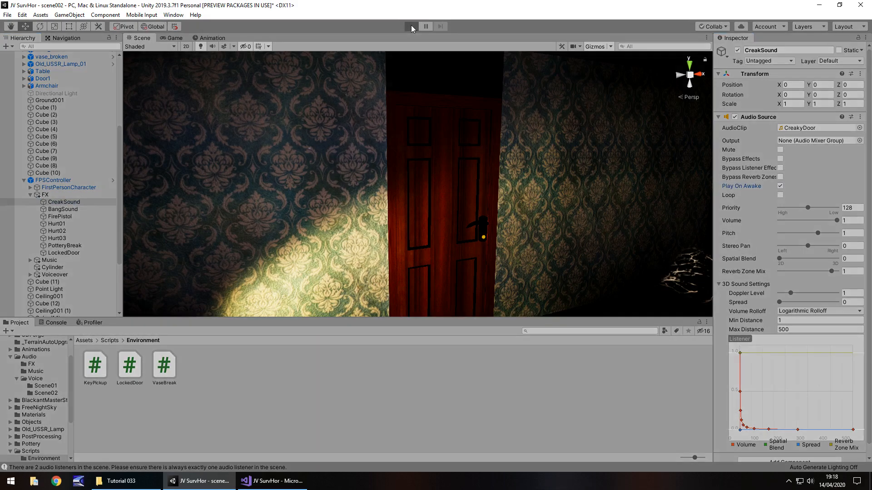
Untick CreakSound's Play On Awake and set its Pitch to 1.2
{"action": "left_click", "coordinate": [411, 27]}
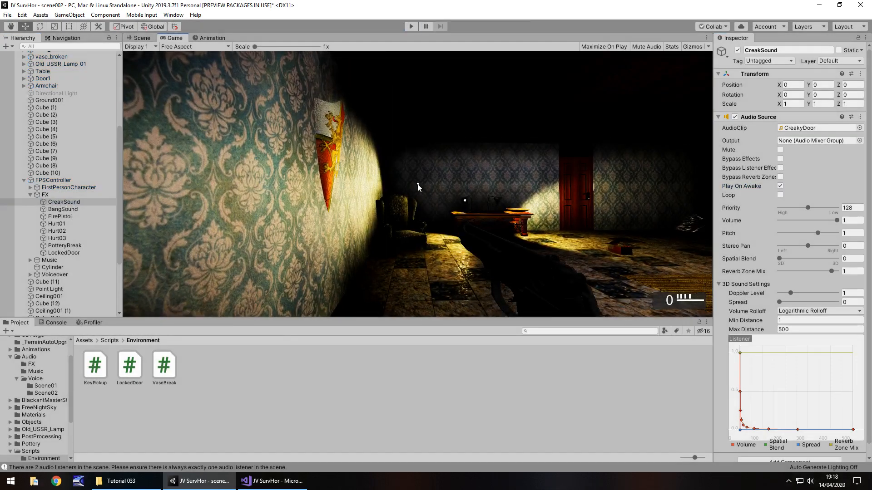
{"action": "left_click", "coordinate": [141, 38]}
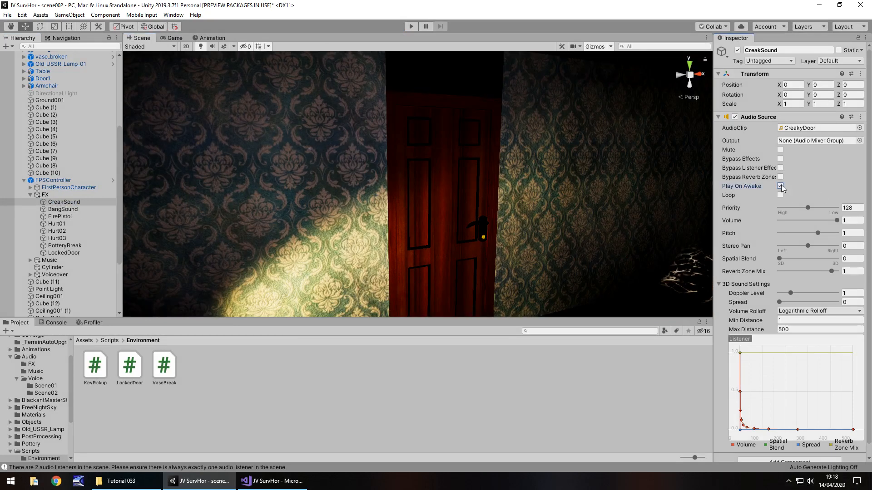
{"action": "left_click", "coordinate": [780, 186]}
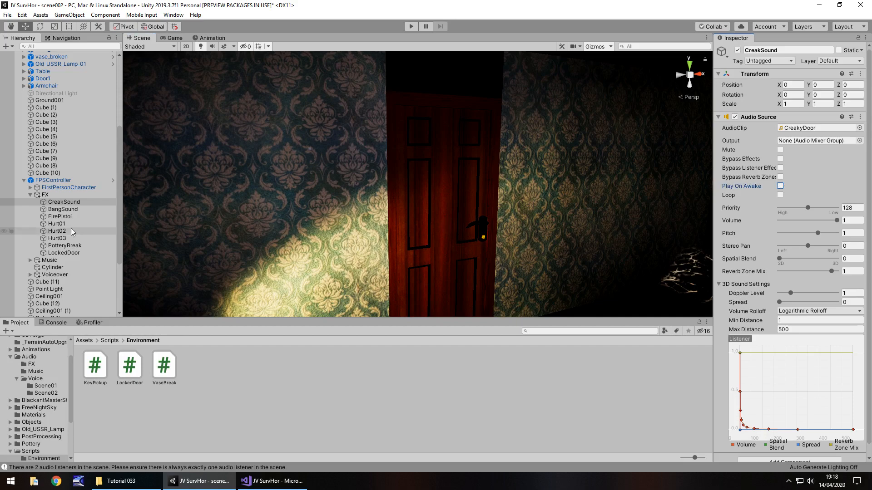
{"action": "left_click", "coordinate": [62, 201]}
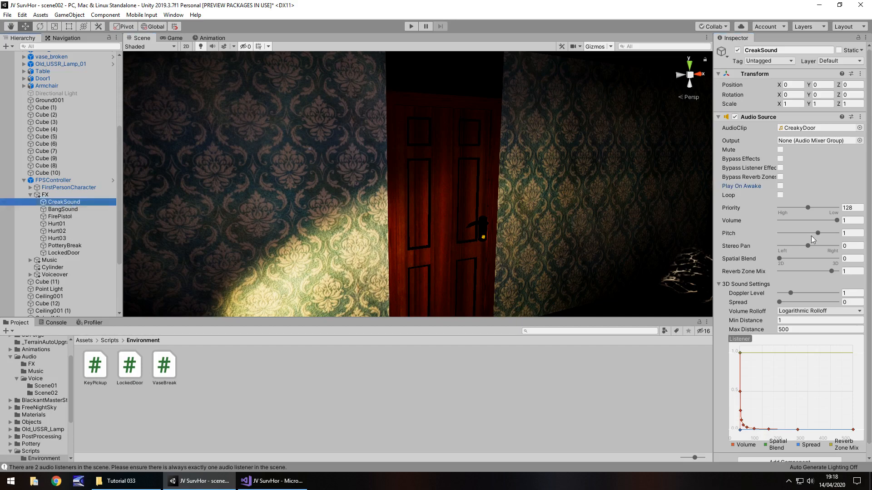
{"action": "left_click", "coordinate": [849, 233]}
{"action": "type", "text": ".2"}
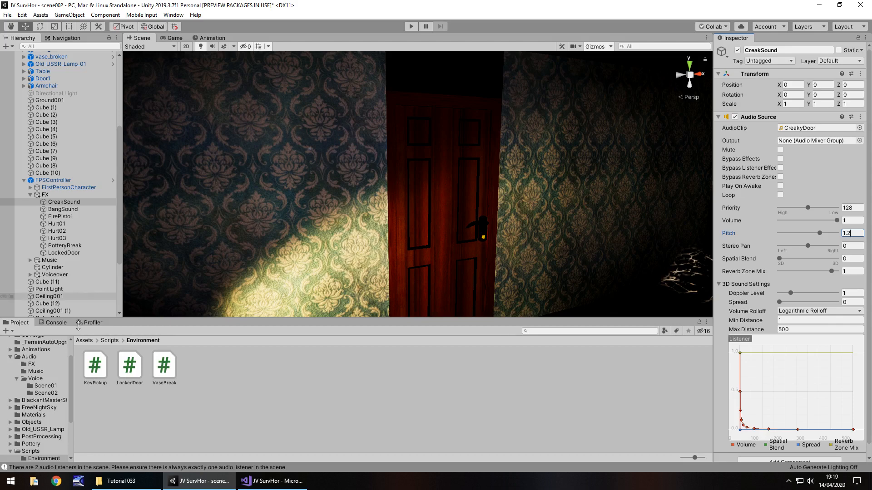
{"action": "left_click", "coordinate": [272, 481]}
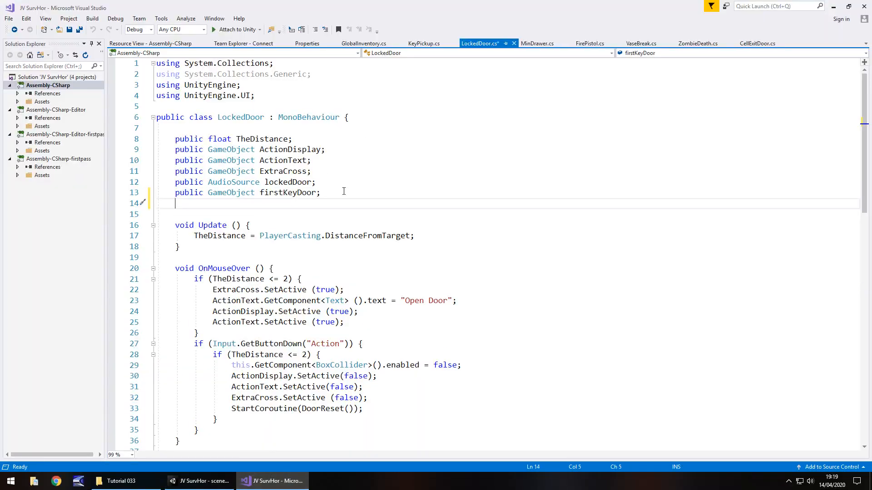
Declare a public AudioSource field named doorCreak in LockedDoor.cs
{"action": "type", "text": "public A"}
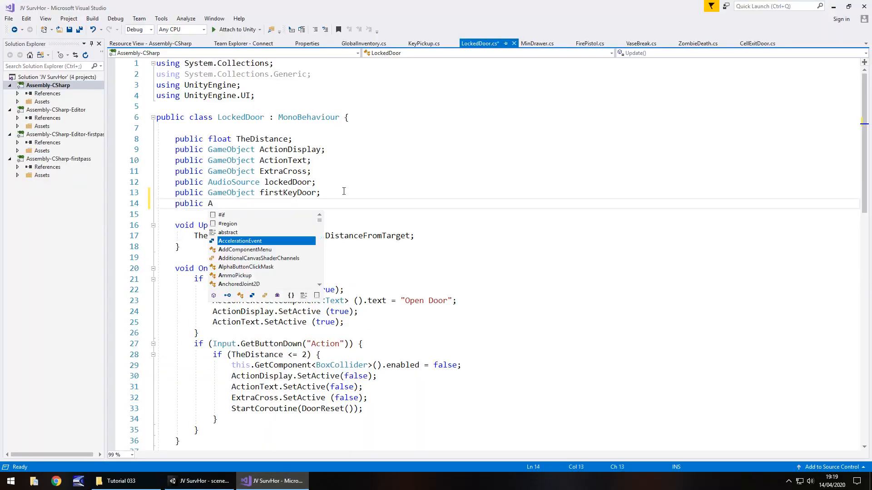
{"action": "type", "text": "udioSource"}
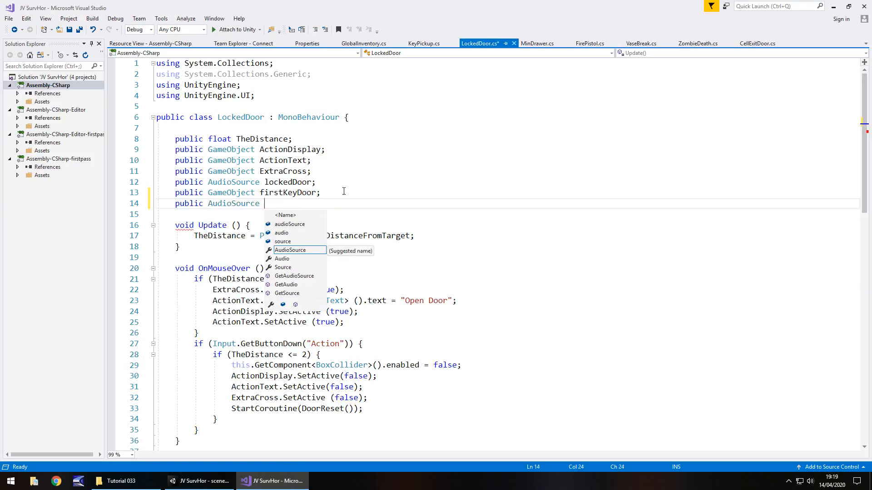
{"action": "type", "text": "doorC"}
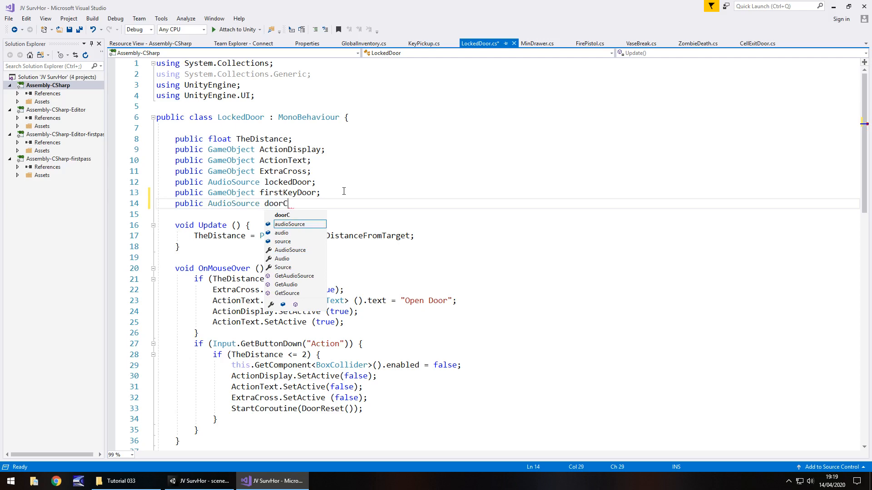
{"action": "type", "text": "reak;"}
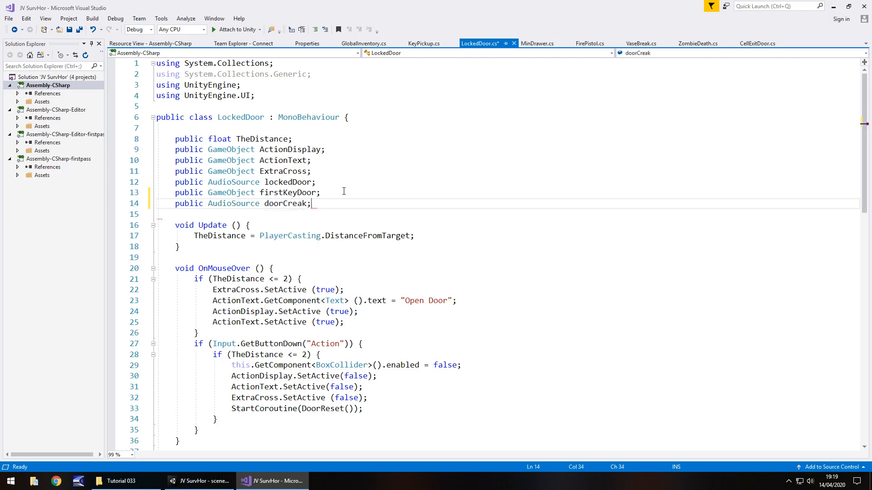
{"action": "scroll", "scroll_direction": "down", "scroll_amount": 3}
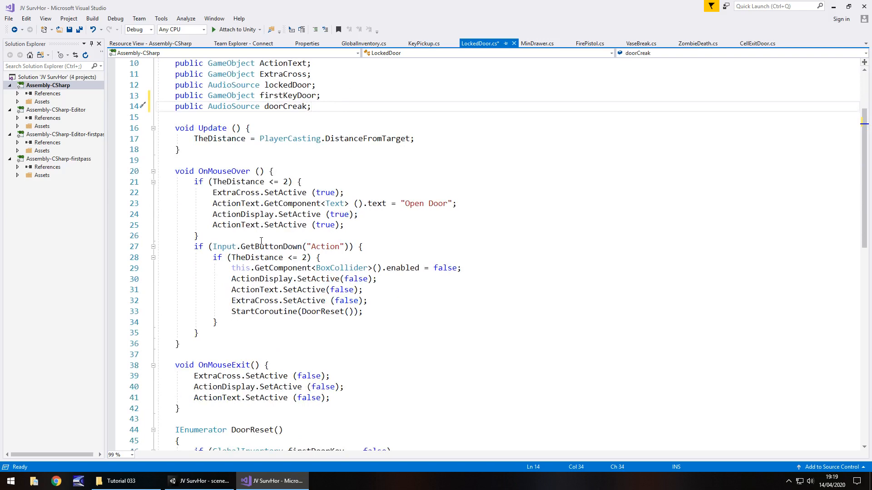
{"action": "scroll", "scroll_direction": "down", "scroll_amount": 3}
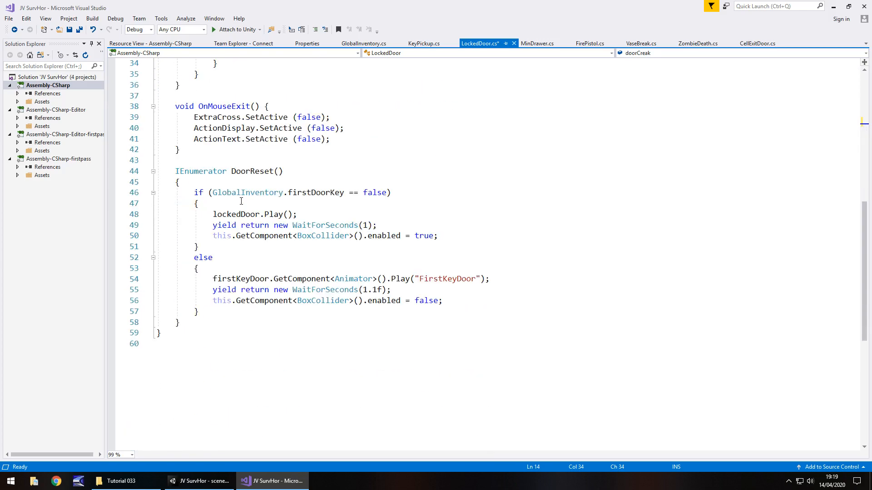
{"action": "scroll", "scroll_direction": "up", "scroll_amount": 3}
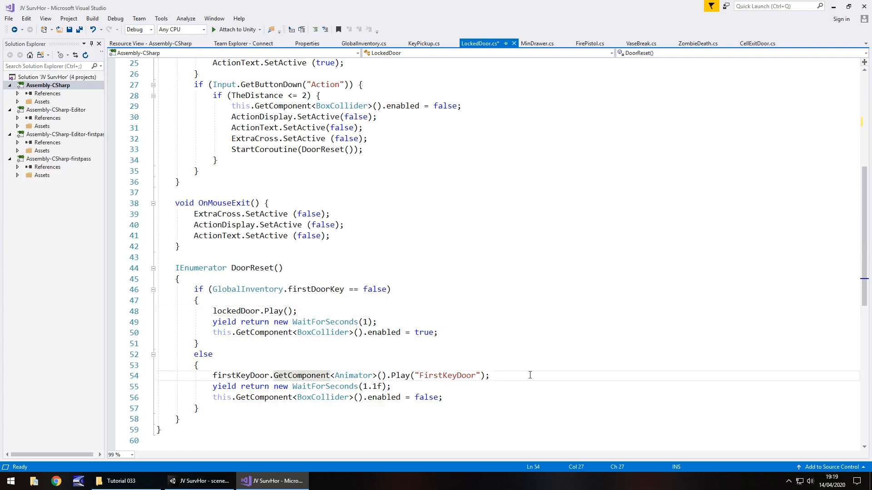
{"action": "left_click", "coordinate": [200, 481]}
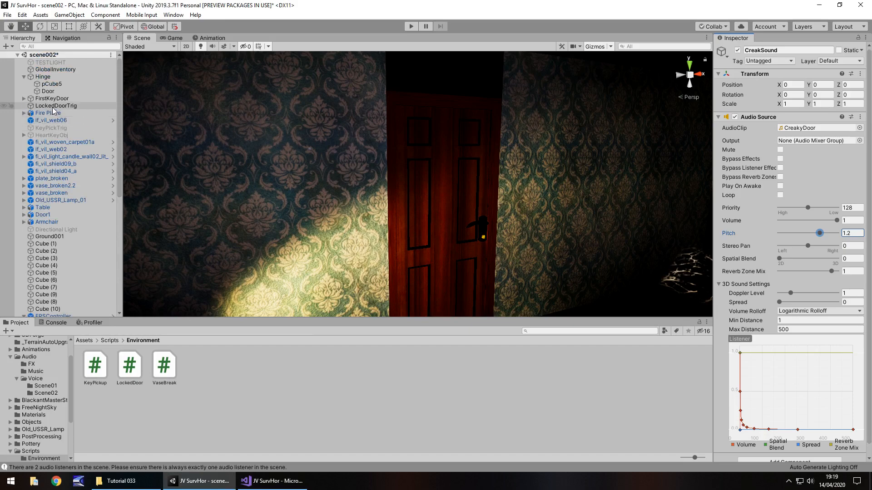
Inspect FirstKeyDoor, GlobalInventory, the carpet, Door1, wall cubes and Hinge in the Hierarchy
{"action": "left_click", "coordinate": [52, 99]}
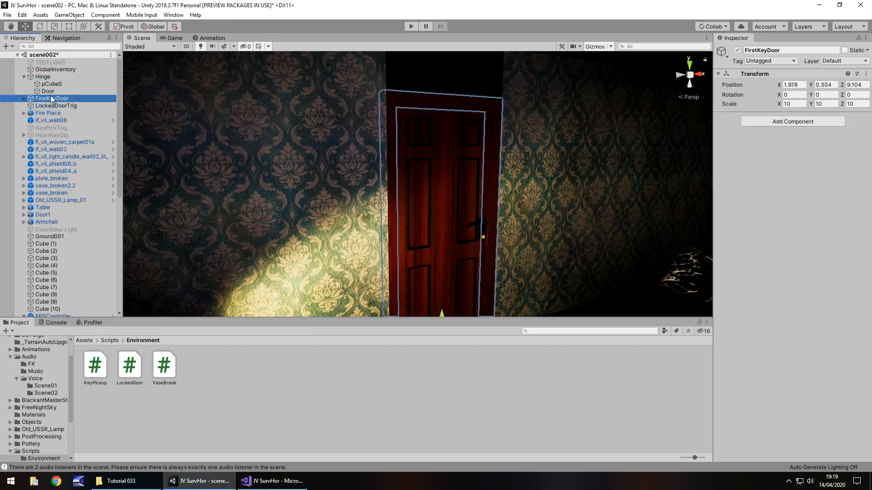
{"action": "left_click", "coordinate": [54, 69]}
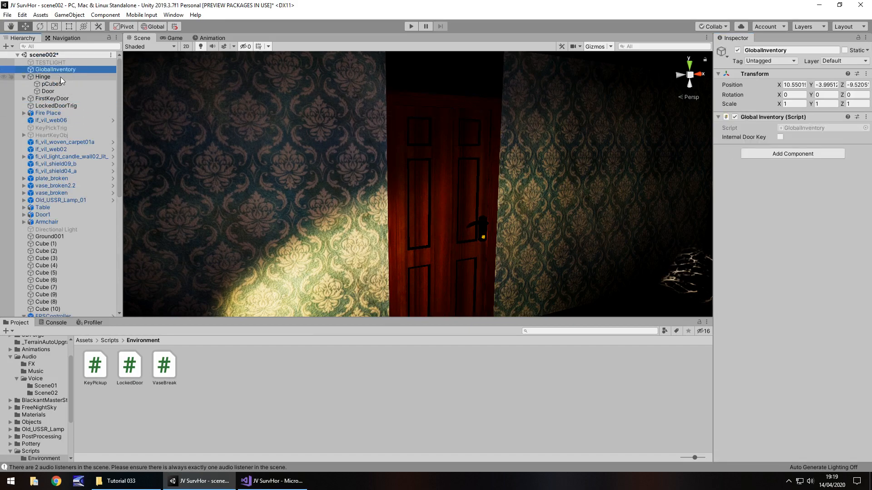
{"action": "left_click", "coordinate": [67, 142]}
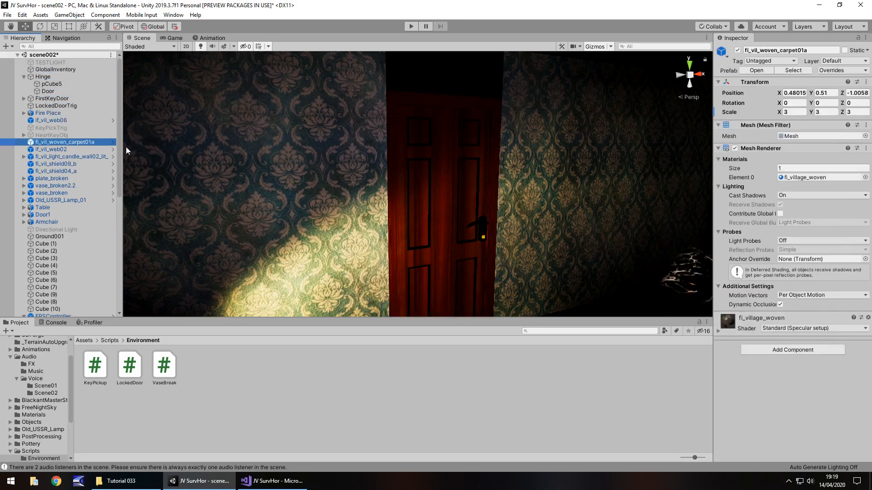
{"action": "left_click", "coordinate": [42, 215]}
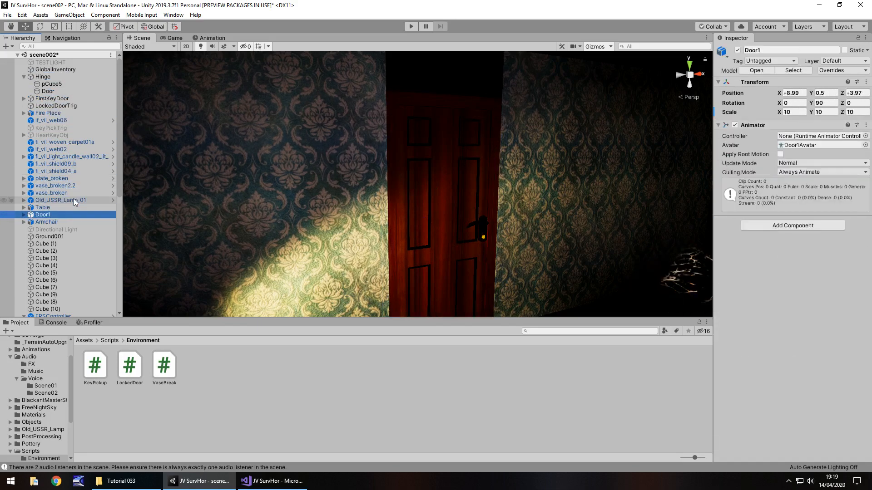
{"action": "left_click", "coordinate": [46, 302]}
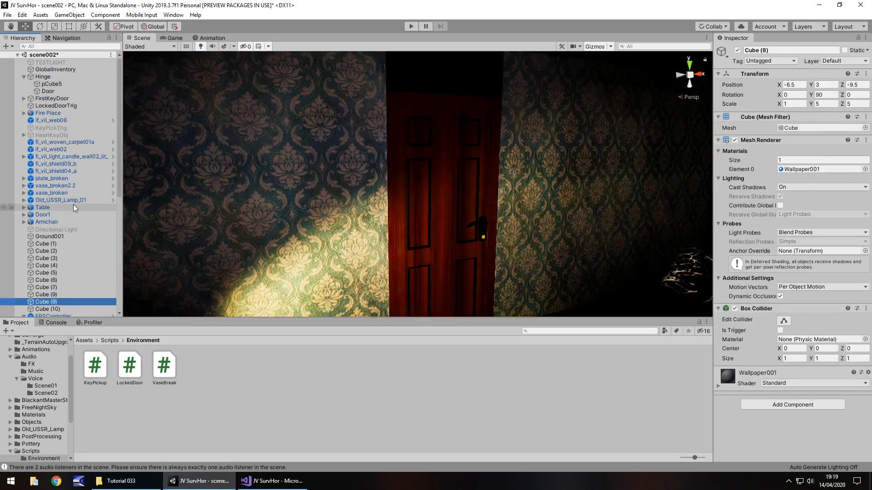
{"action": "left_click", "coordinate": [63, 313]}
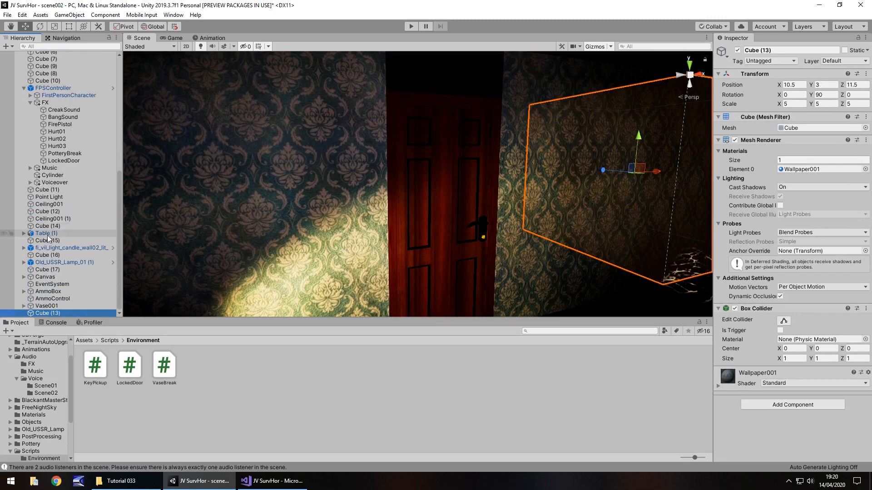
{"action": "left_click", "coordinate": [44, 77]}
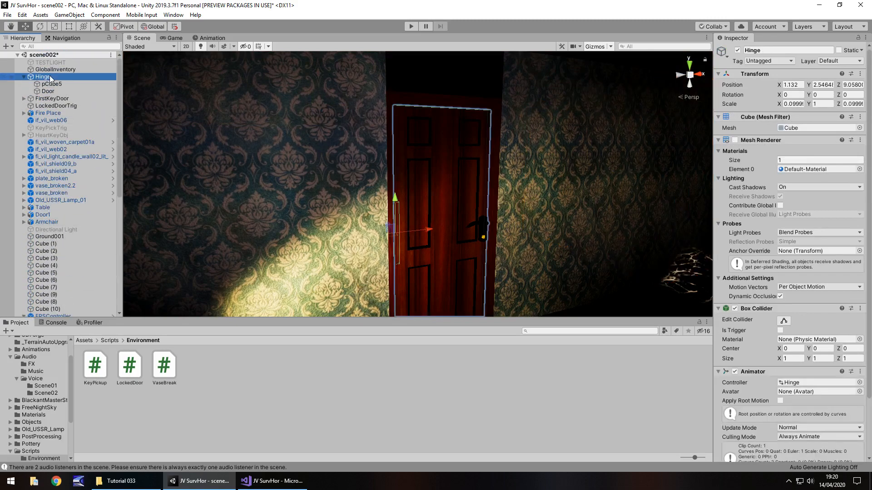
{"action": "left_click", "coordinate": [52, 99]}
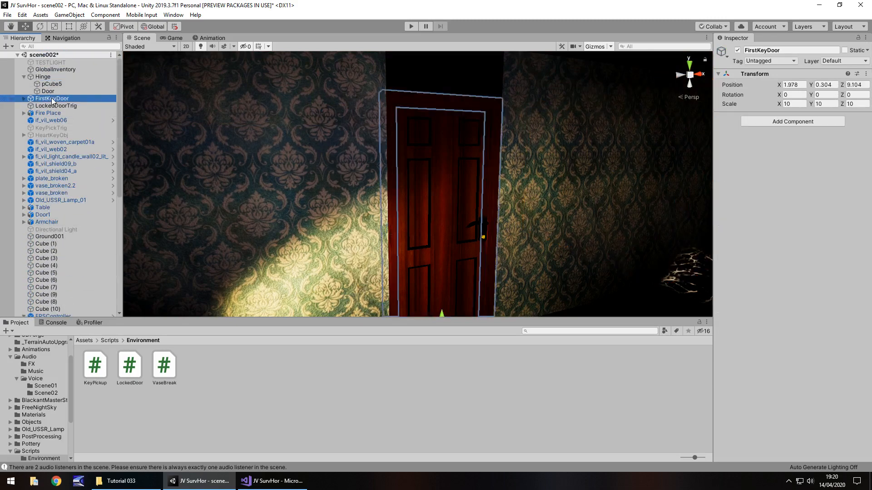
{"action": "left_click", "coordinate": [55, 106]}
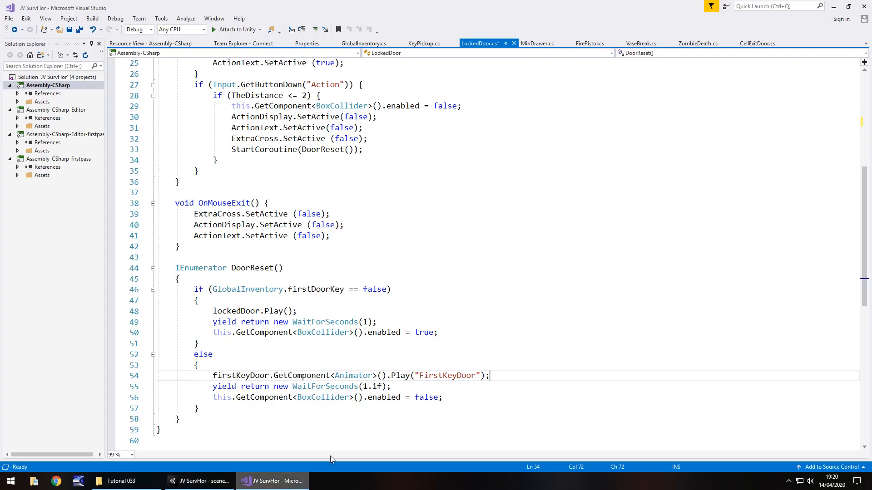
{"action": "type", "text": "hin"}
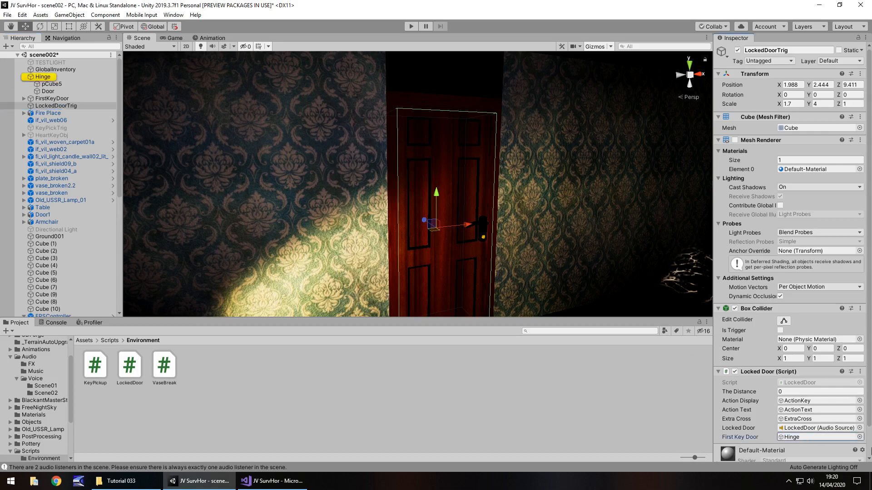
{"action": "left_click", "coordinate": [272, 481]}
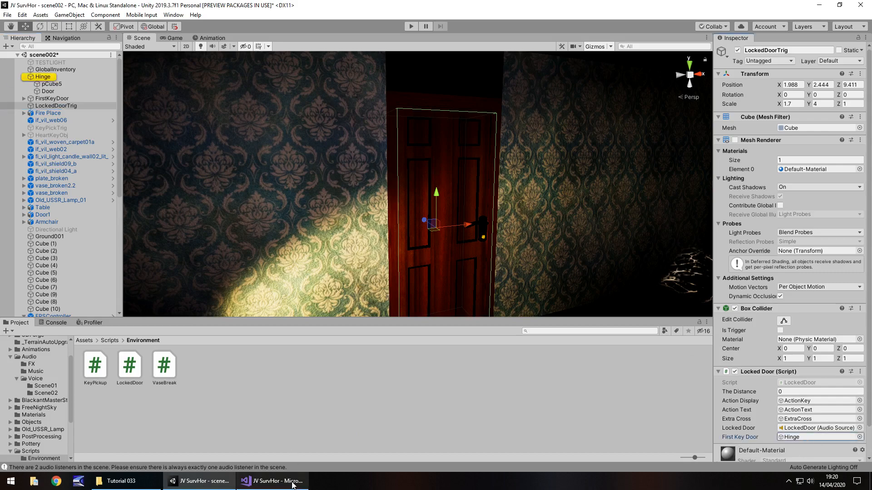
{"action": "left_click", "coordinate": [272, 481]}
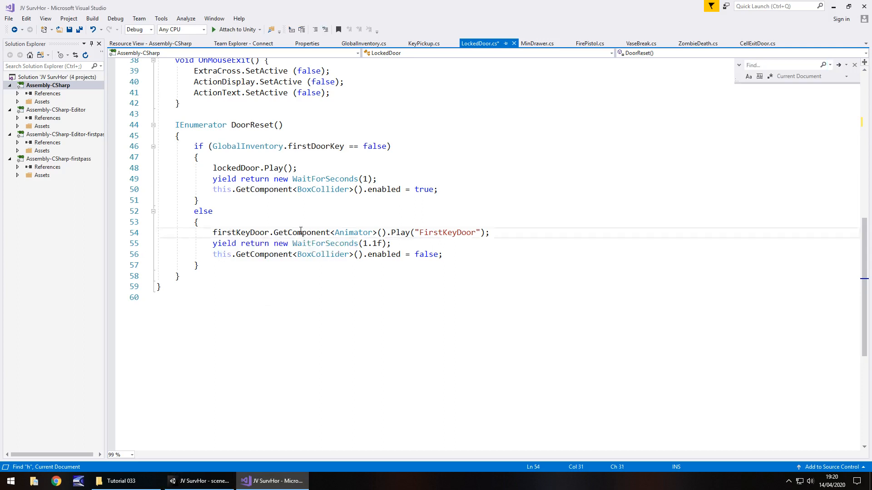
Add doorCreak.Play() after the FirstKeyDoor animation line in LockedDoor.cs and save
{"action": "left_click", "coordinate": [490, 232]}
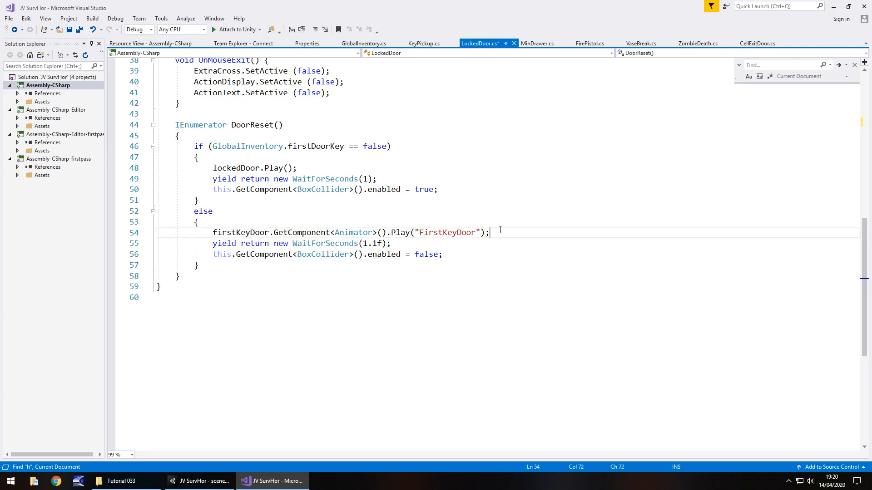
{"action": "mouse_move", "coordinate": [445, 232]}
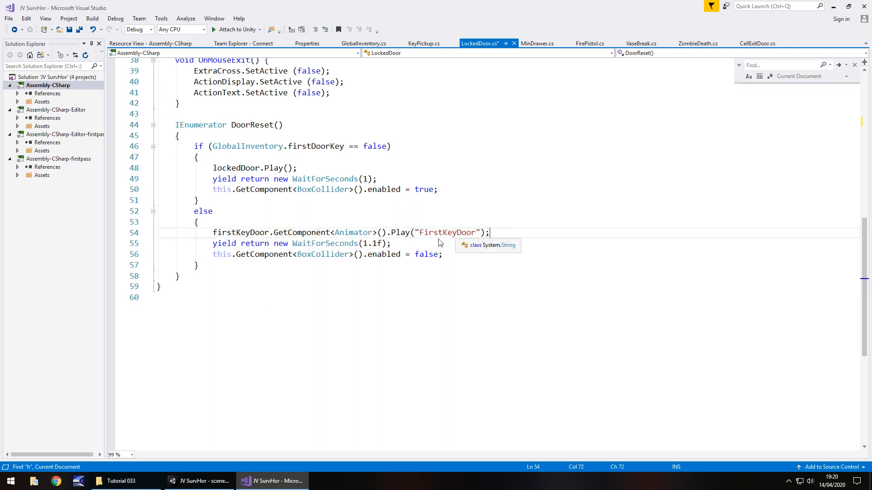
{"action": "key", "text": "enter"}
{"action": "type", "text": "doorCreak"}
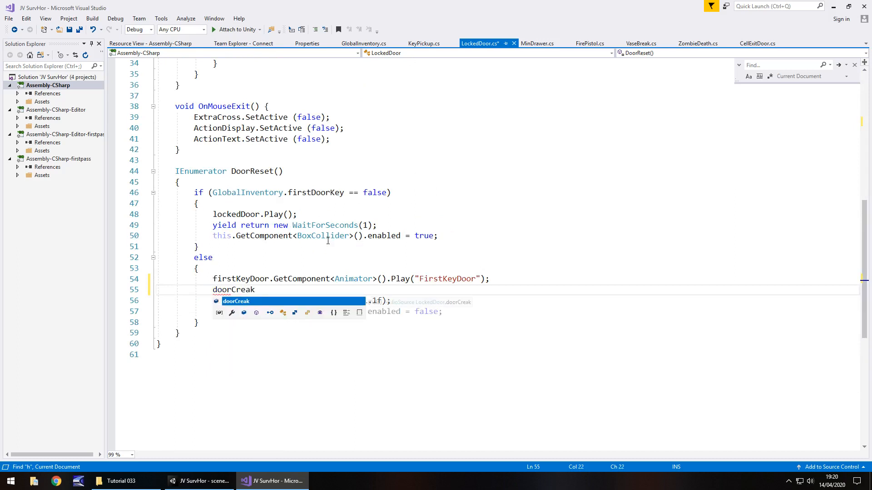
{"action": "type", "text": ".Play();"}
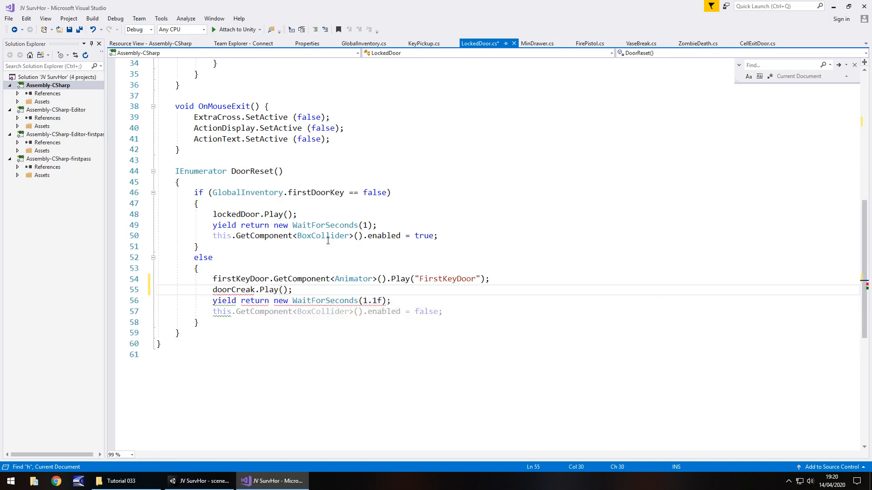
{"action": "key", "text": "ctrl+s"}
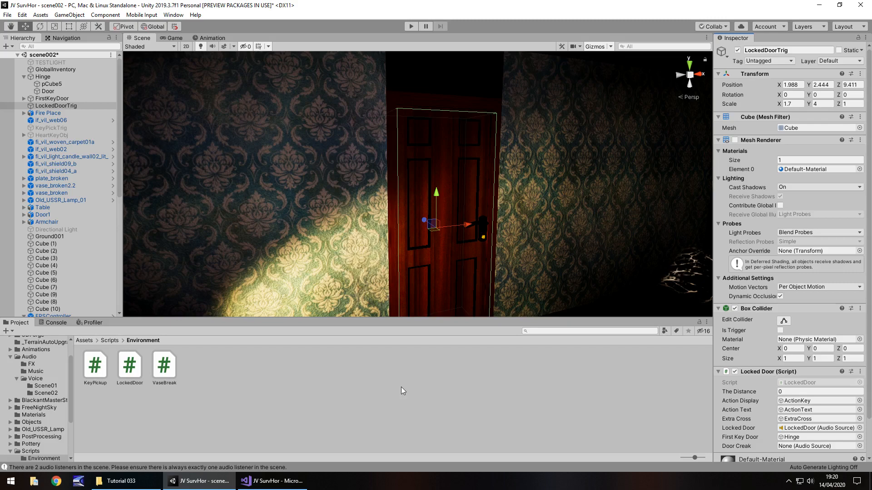
{"action": "mouse_move", "coordinate": [382, 394]}
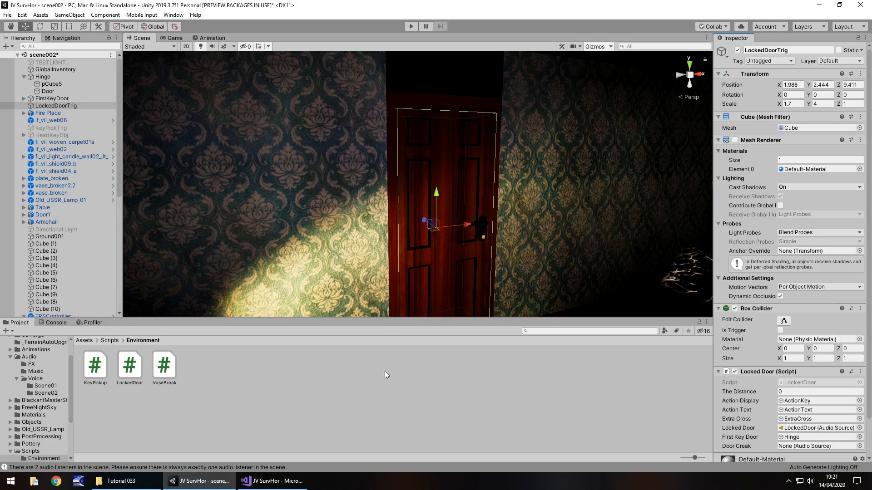
{"action": "mouse_move", "coordinate": [373, 395]}
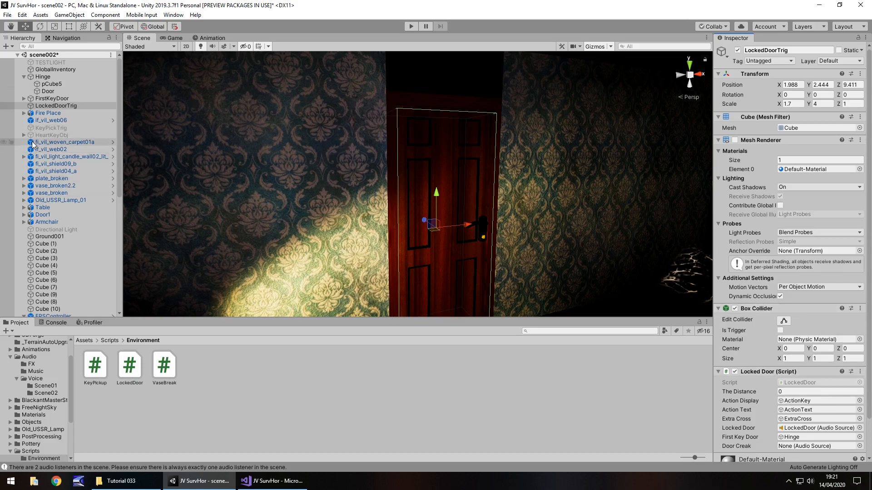
{"action": "scroll", "scroll_direction": "down", "scroll_amount": 3}
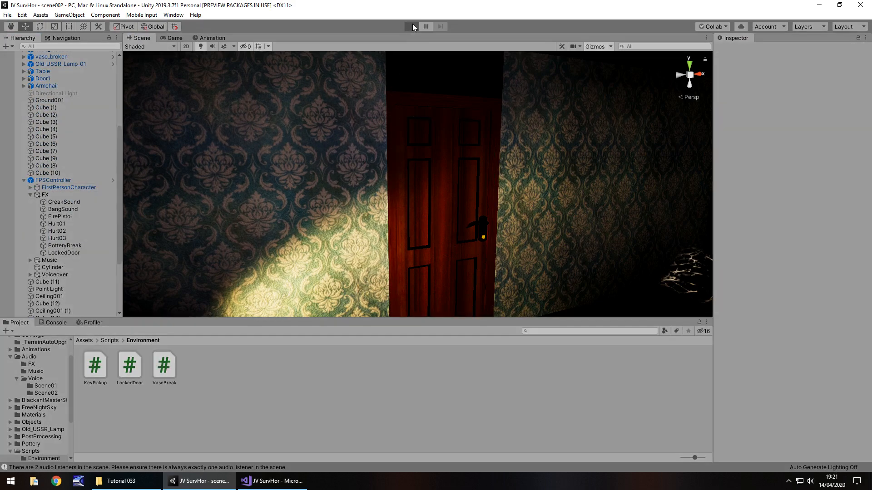
Playtest scene002 to check the key door opens with its creak sound
{"action": "left_click", "coordinate": [411, 26]}
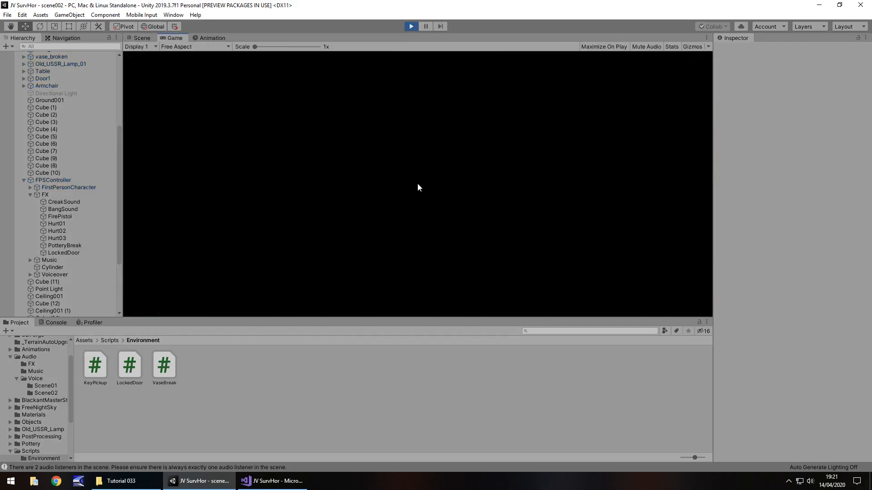
{"action": "left_click", "coordinate": [410, 26]}
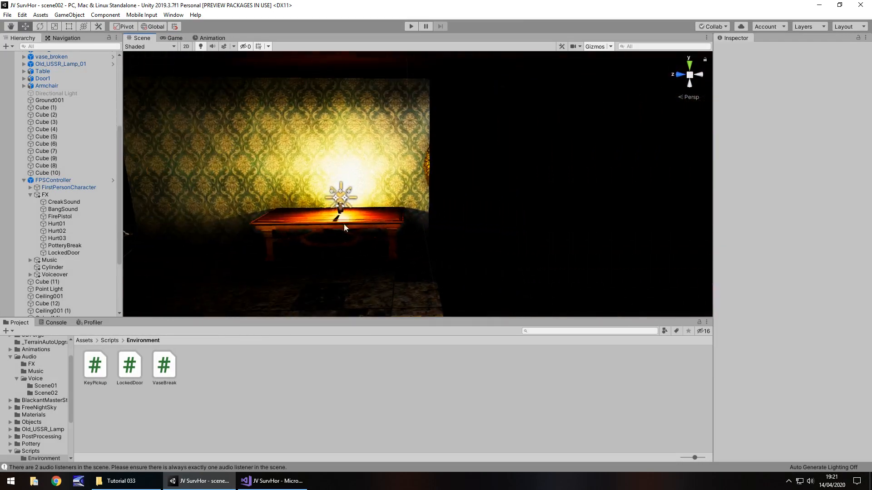
Duplicate the table and candle and add wallpapered wall cubes up to Cube (29)
{"action": "left_click", "coordinate": [325, 234]}
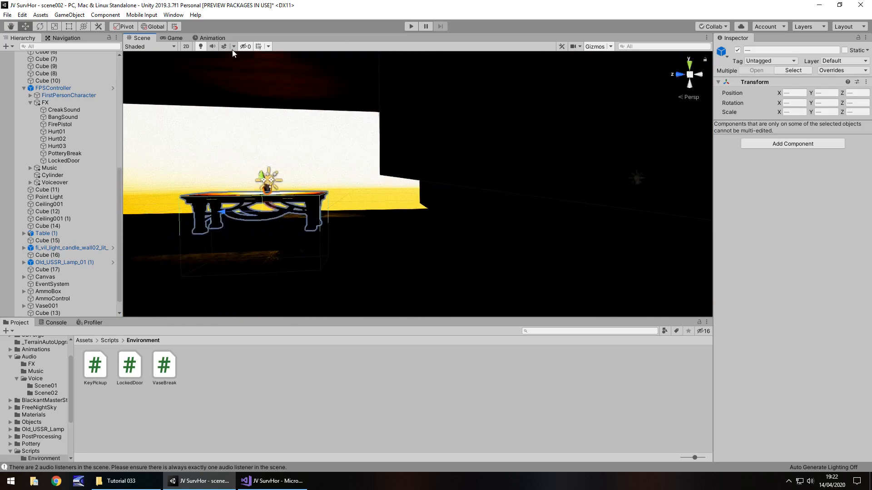
{"action": "left_click", "coordinate": [223, 46]}
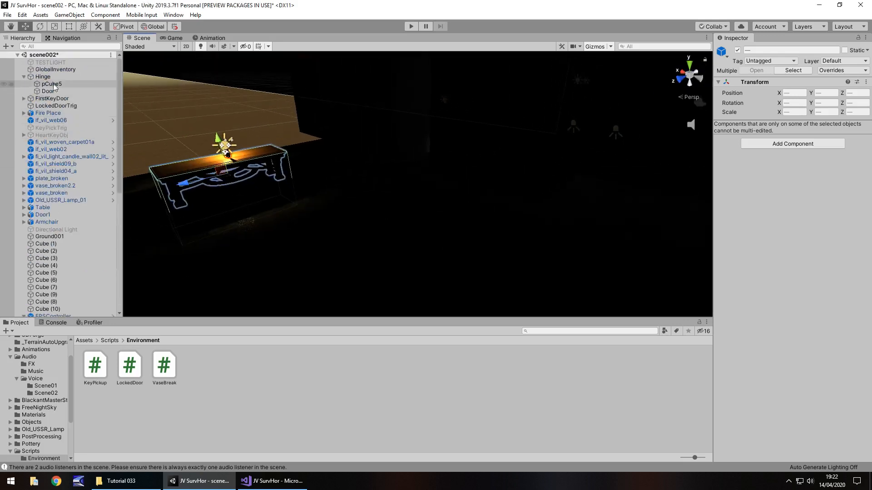
{"action": "left_click", "coordinate": [50, 62]}
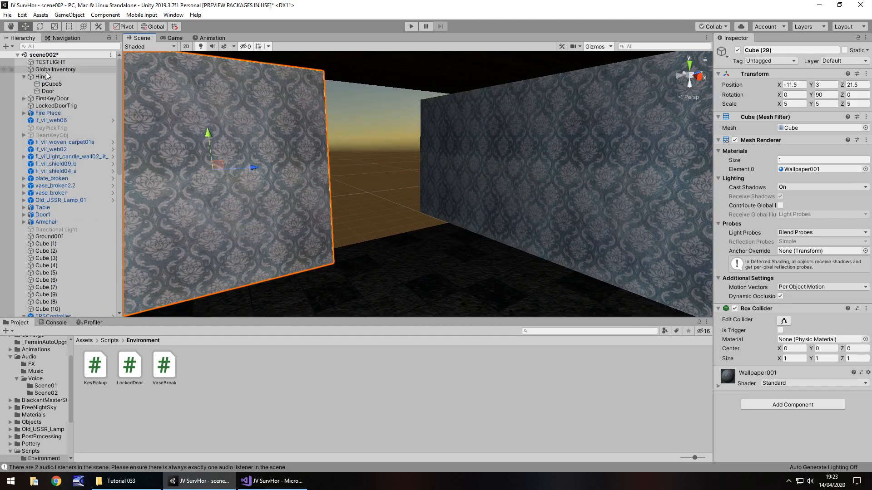
Add Point Light (1) above the new table with intensity 0.5
{"action": "left_click", "coordinate": [52, 62]}
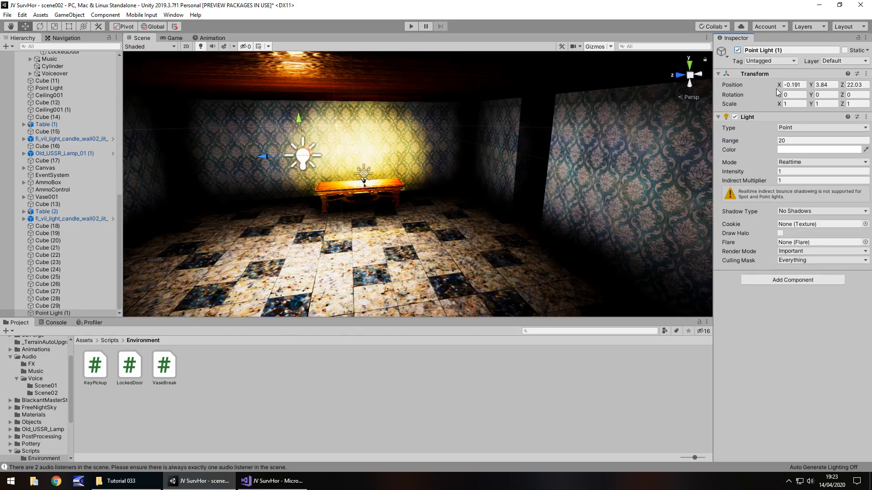
{"action": "left_click", "coordinate": [823, 172]}
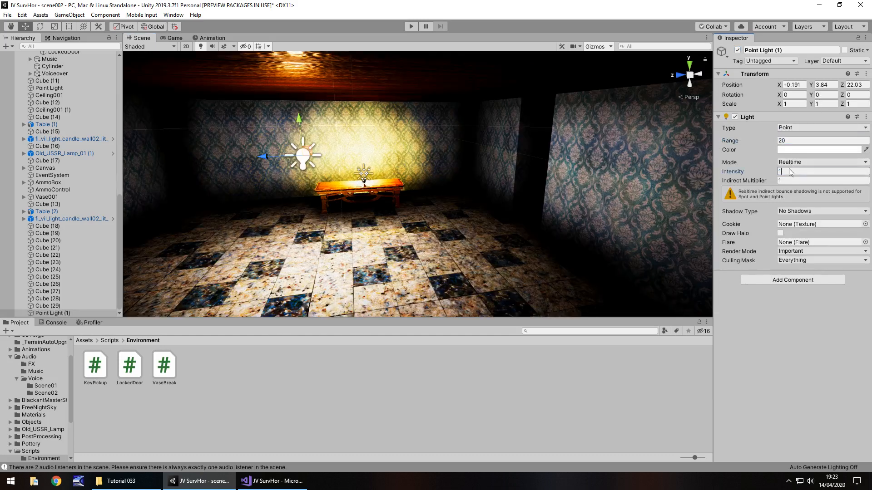
{"action": "type", "text": ".5"}
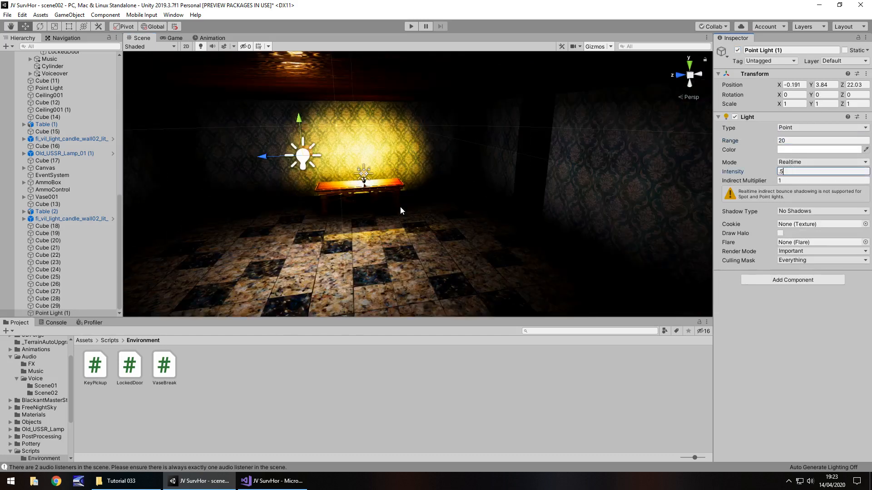